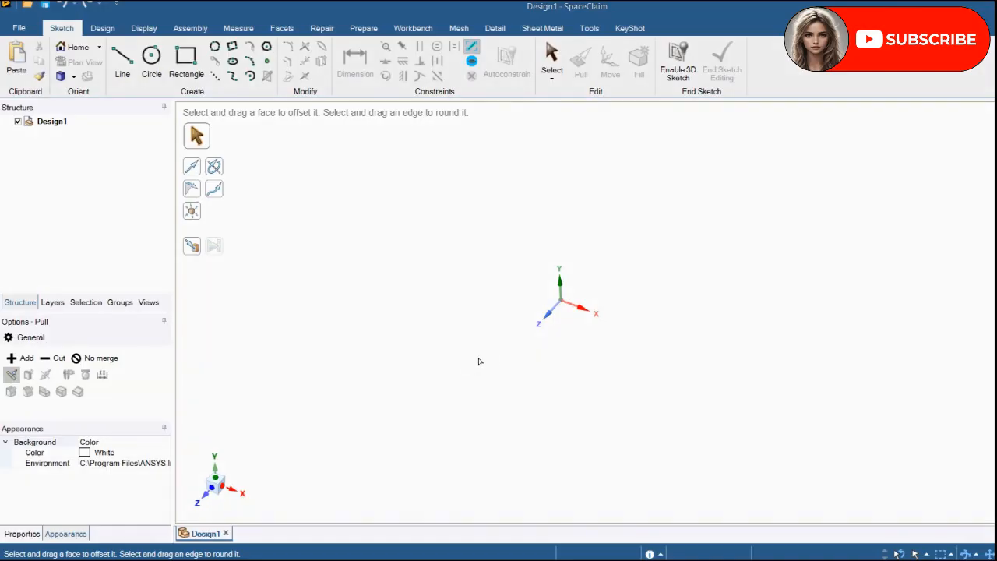
Browse the Design, Display, Assembly and Measure ribbon tabs before sketching.
{"action": "left_click", "coordinate": [480, 360]}
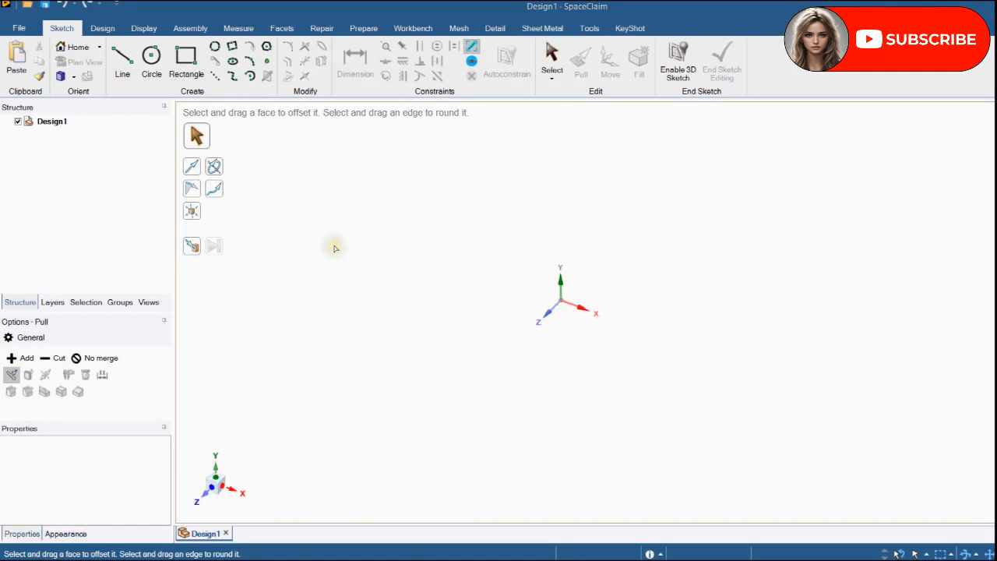
{"action": "left_click", "coordinate": [102, 28]}
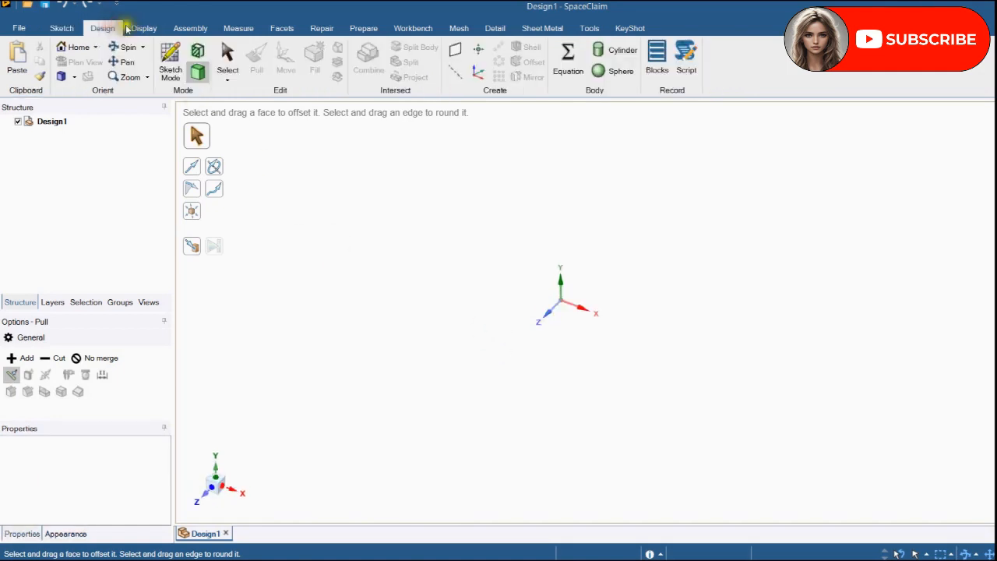
{"action": "left_click", "coordinate": [143, 28]}
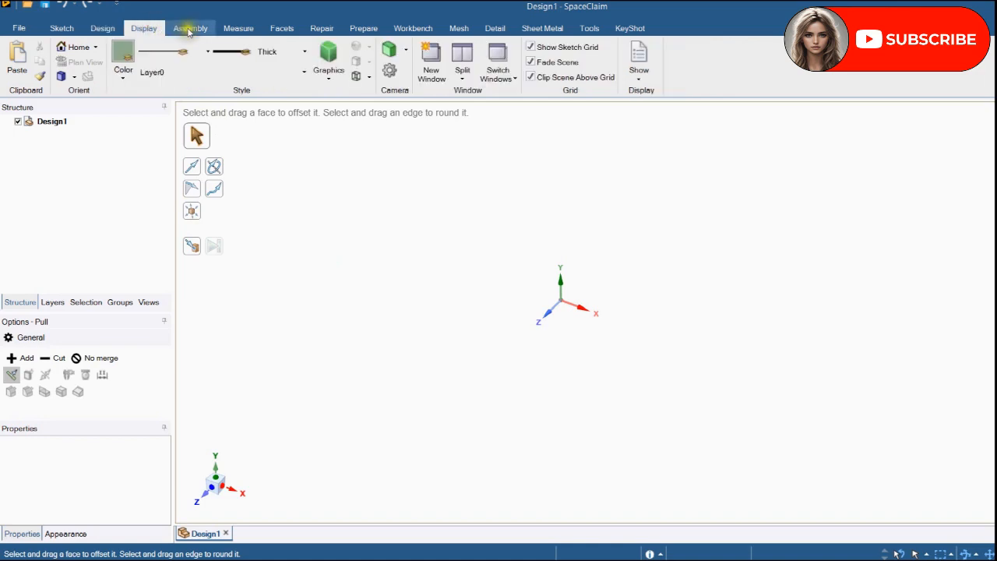
{"action": "left_click", "coordinate": [190, 28]}
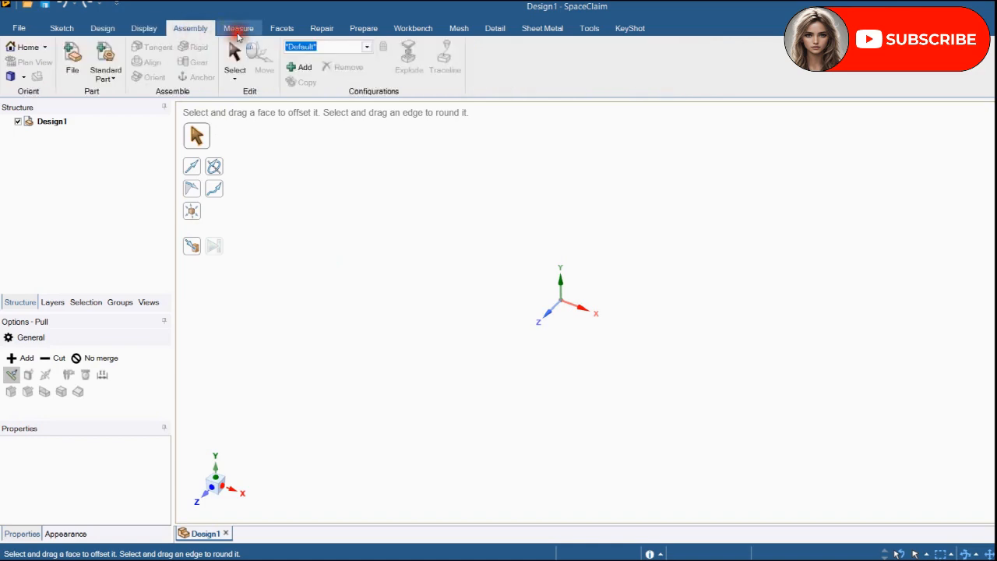
{"action": "left_click", "coordinate": [238, 28]}
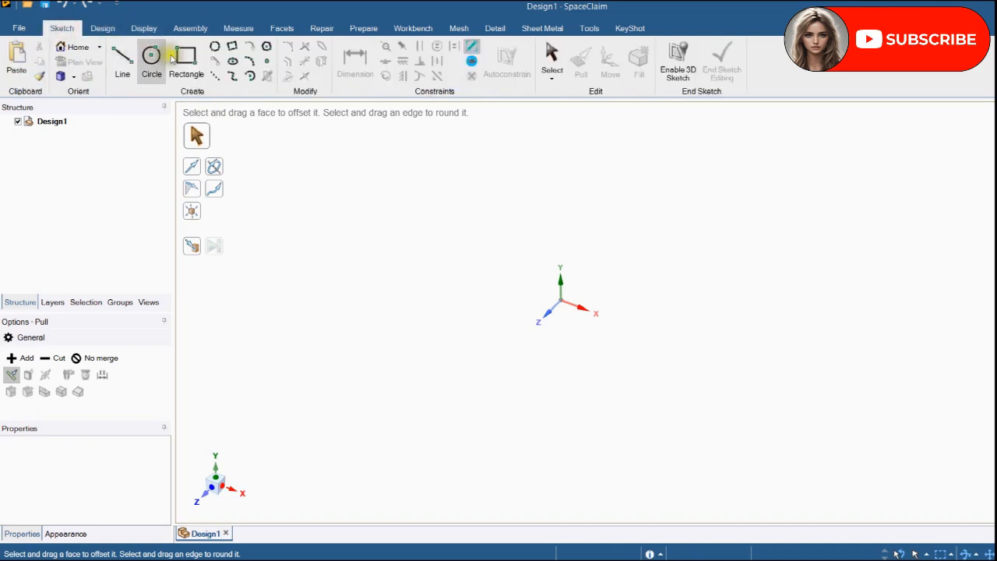
Sketch a centre-defined square on the origin, pull it into a cube, then return to sketching.
{"action": "left_click", "coordinate": [187, 60]}
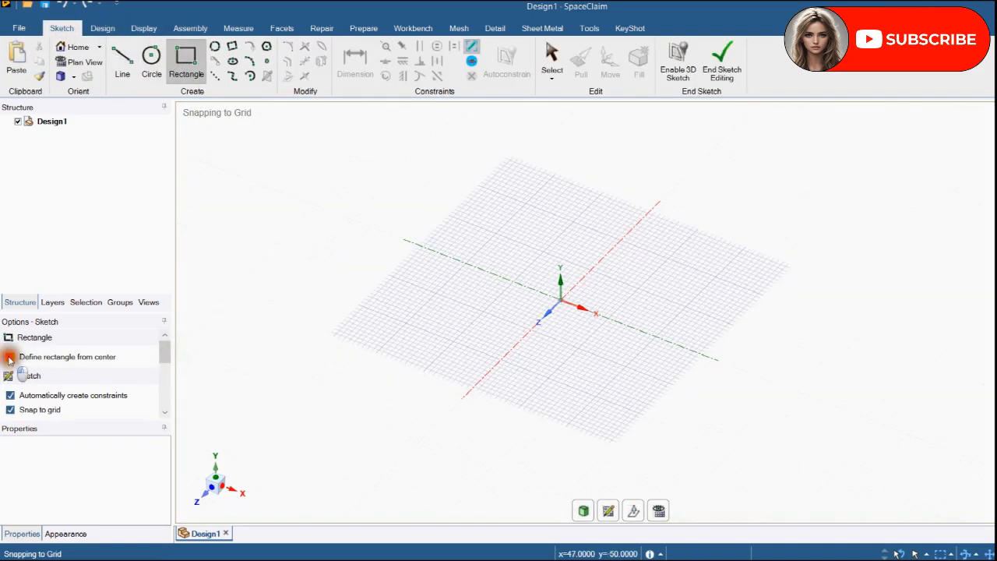
{"action": "left_click", "coordinate": [10, 356]}
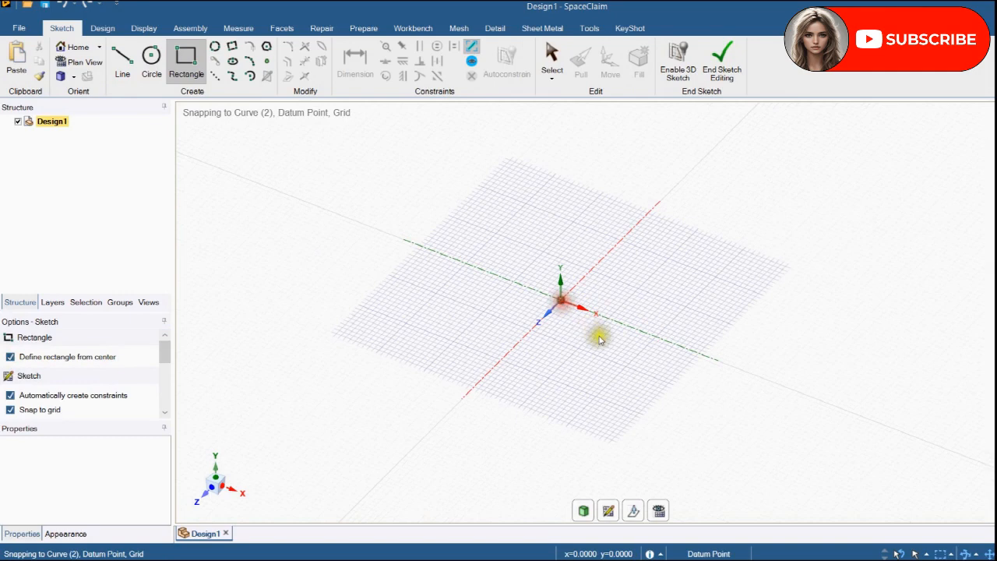
{"action": "left_click_drag", "start_coordinate": [559, 299], "coordinate": [642, 371]}
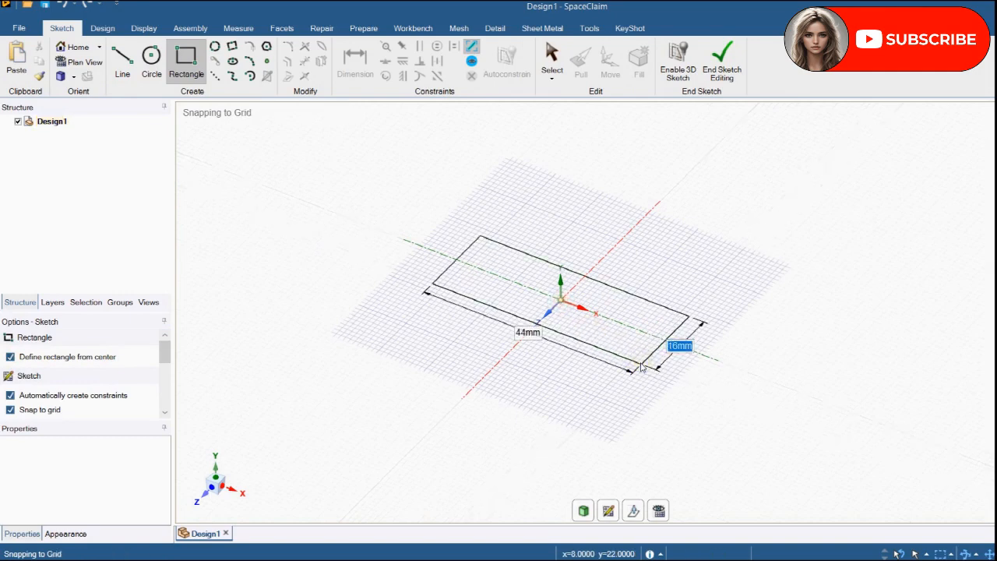
{"action": "left_click", "coordinate": [610, 393]}
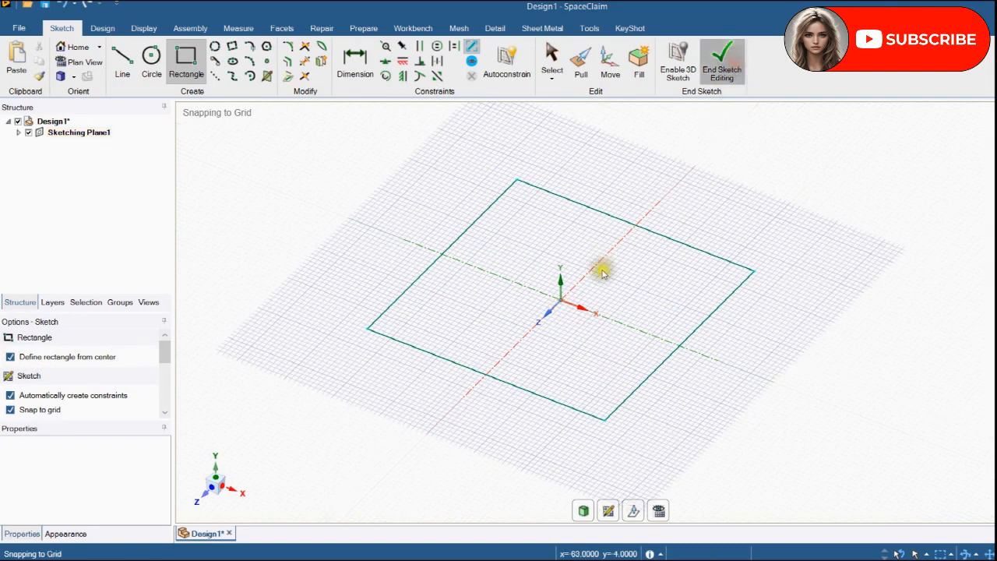
{"action": "left_click", "coordinate": [721, 61]}
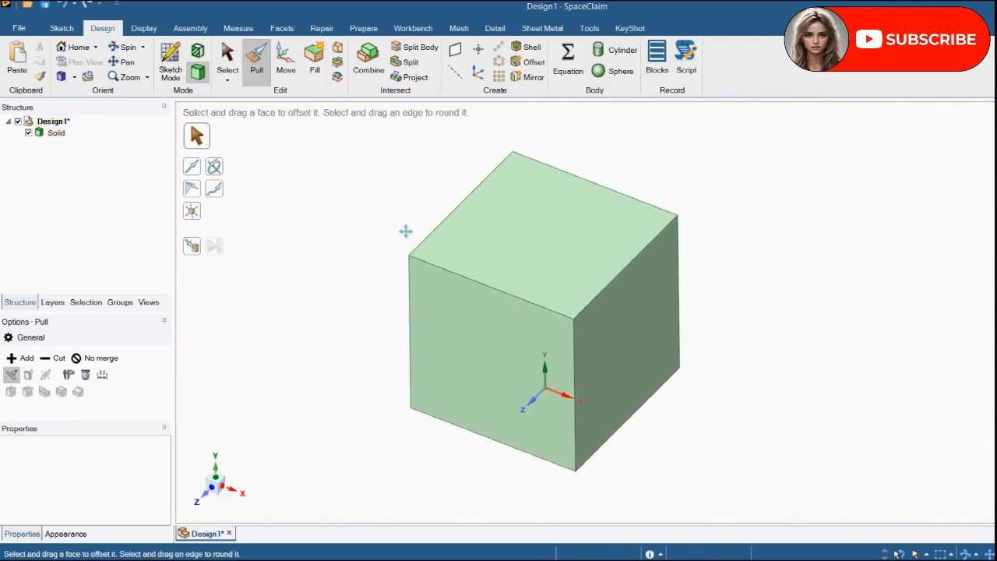
{"action": "left_click", "coordinate": [63, 28]}
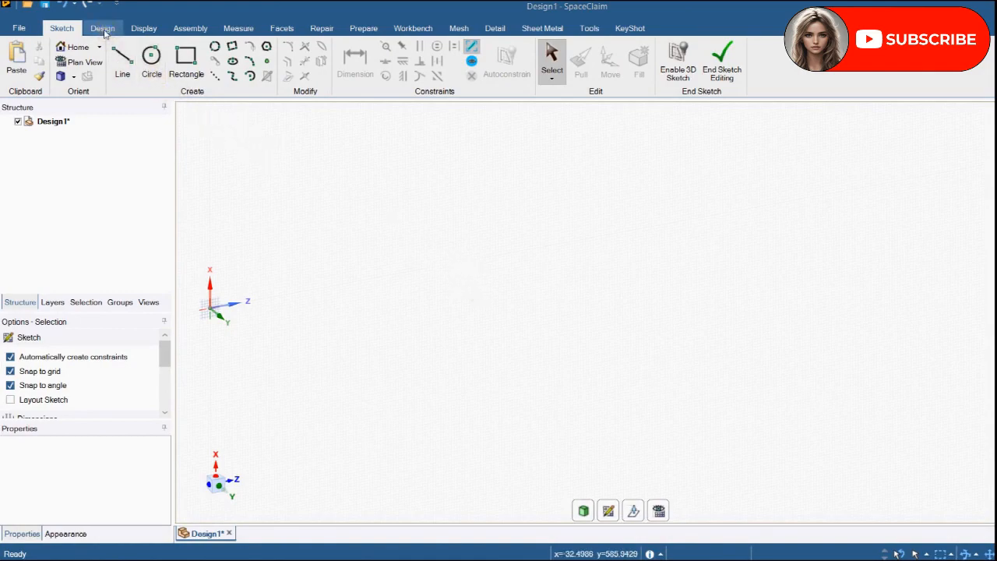
Open the script editor from the Design tab's Record group.
{"action": "left_click", "coordinate": [103, 29]}
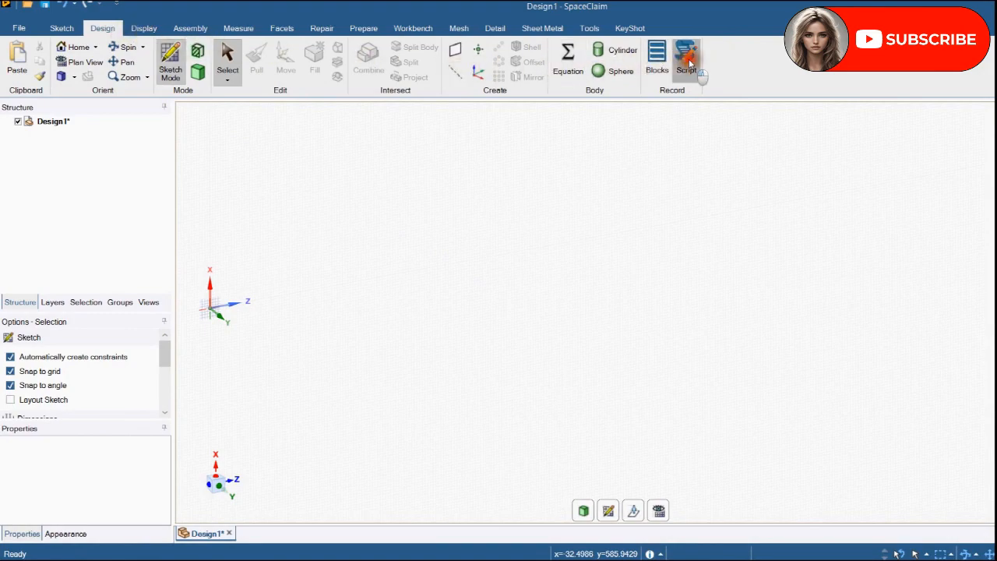
{"action": "left_click", "coordinate": [685, 59]}
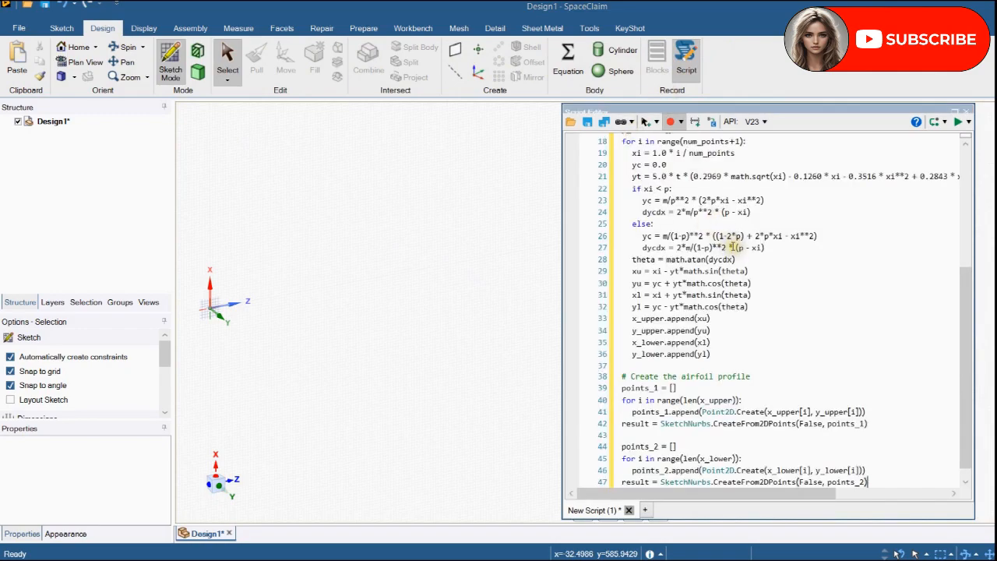
Append 2412 after 'parameters' so the script comment names the NACA 2412 airfoil.
{"action": "scroll", "scroll_direction": "up", "scroll_amount": 3}
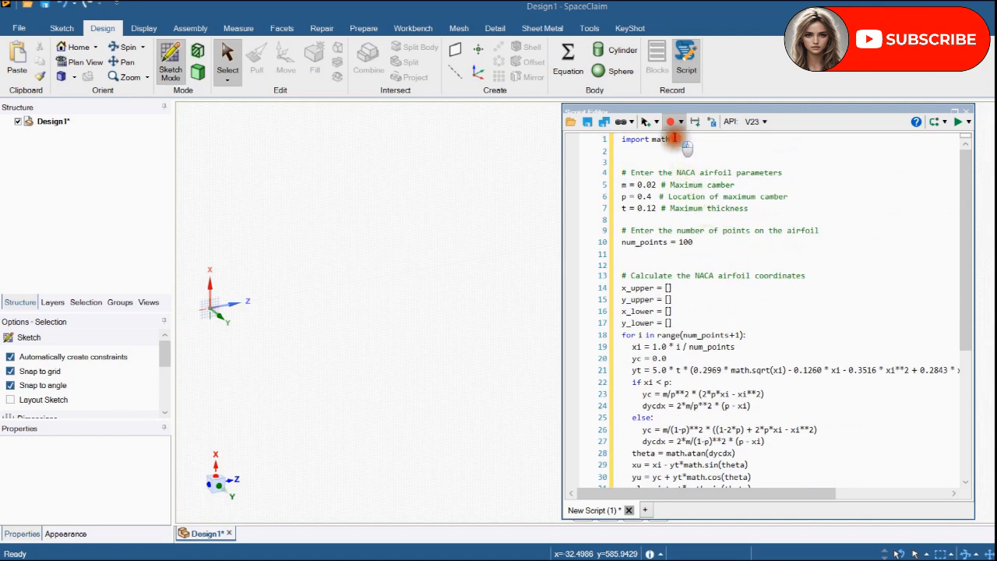
{"action": "double_click", "coordinate": [645, 139]}
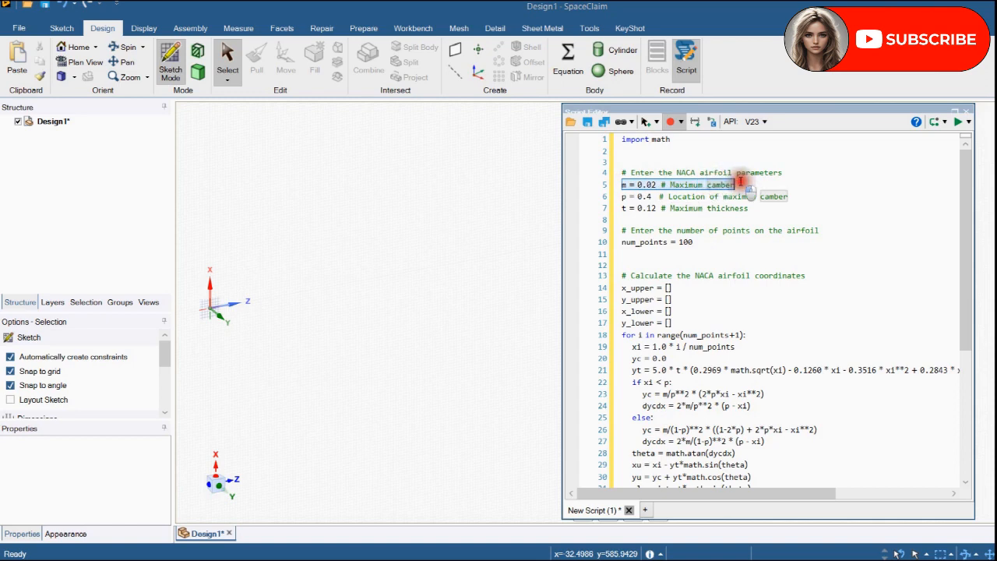
{"action": "left_click", "coordinate": [782, 172]}
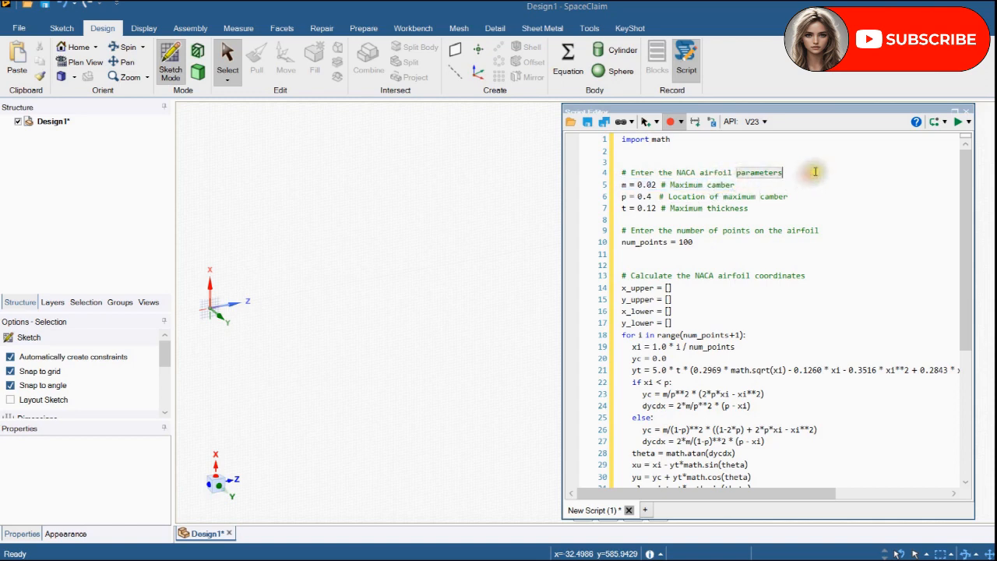
{"action": "type", "text": "24"}
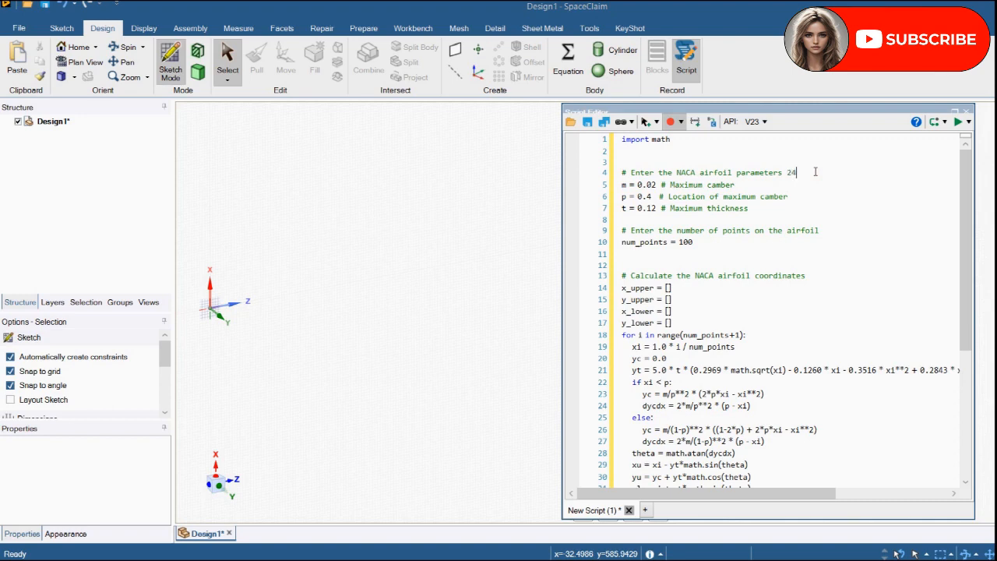
{"action": "type", "text": "12"}
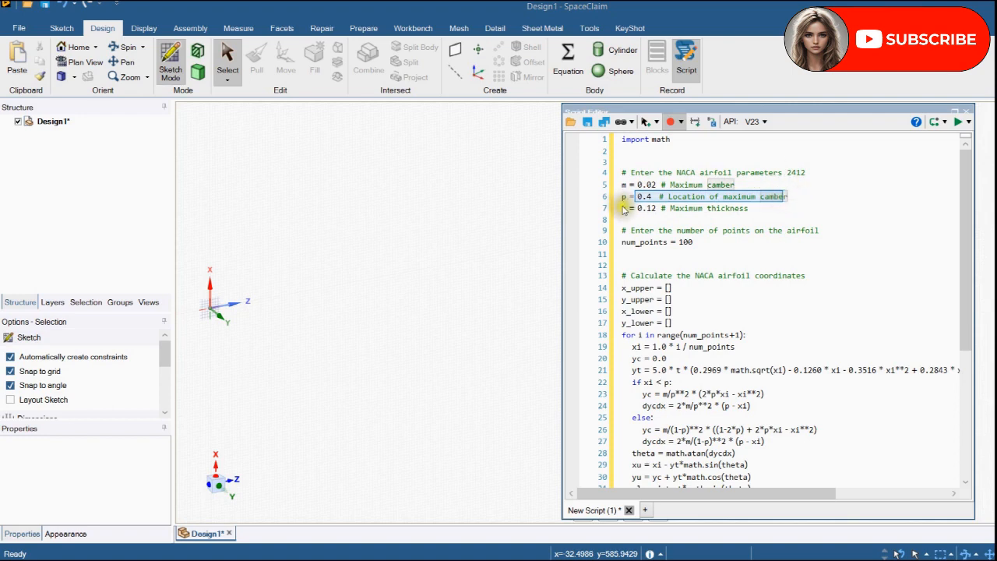
Review the camber position p, thickness t and num_points lines in the script.
{"action": "left_click", "coordinate": [701, 208]}
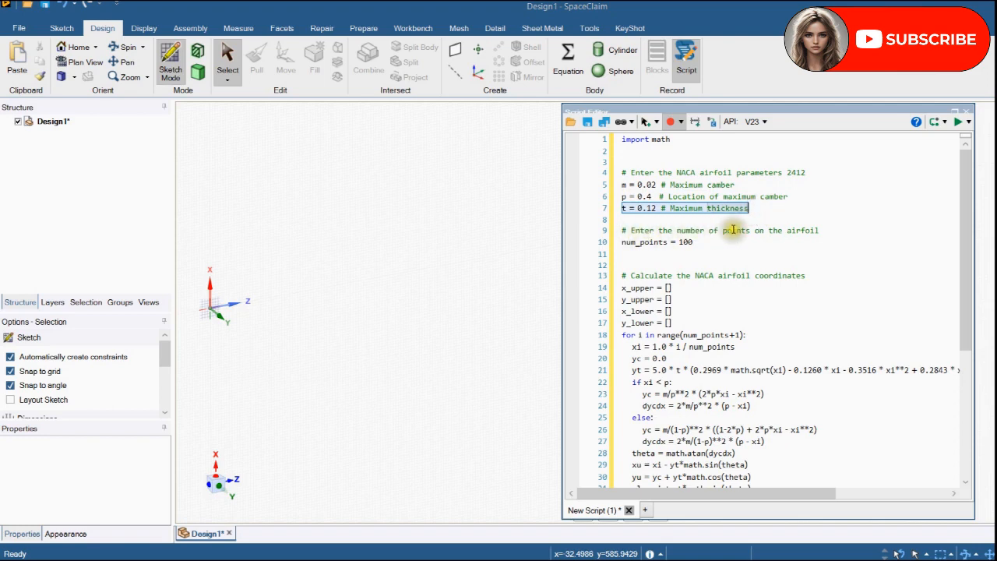
{"action": "left_click", "coordinate": [658, 242]}
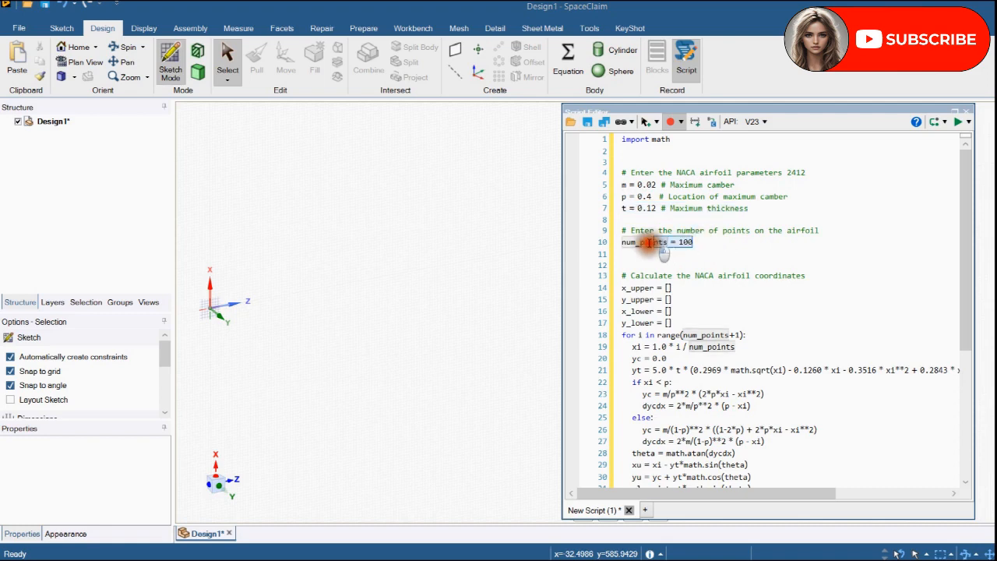
{"action": "double_click", "coordinate": [638, 241]}
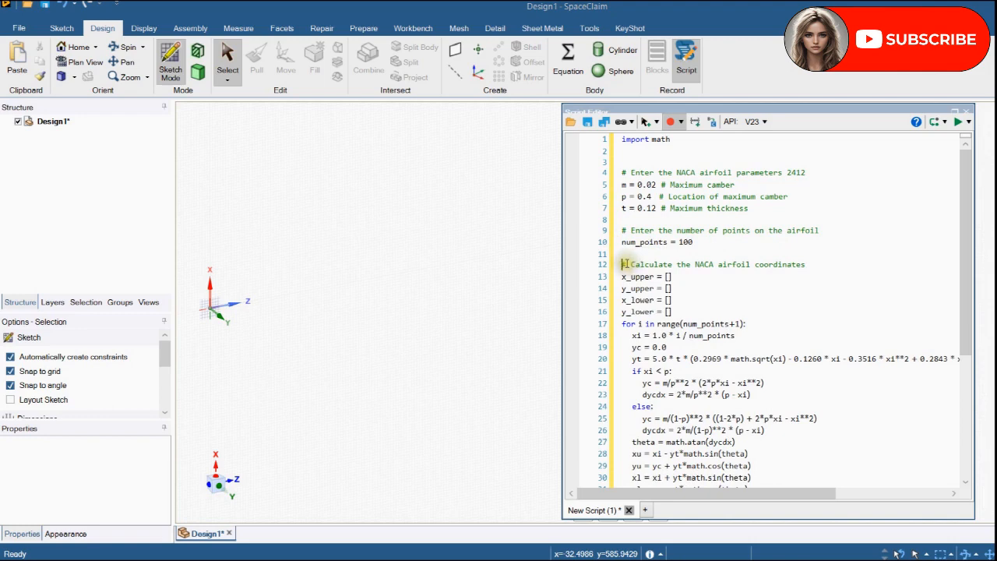
{"action": "double_click", "coordinate": [762, 264]}
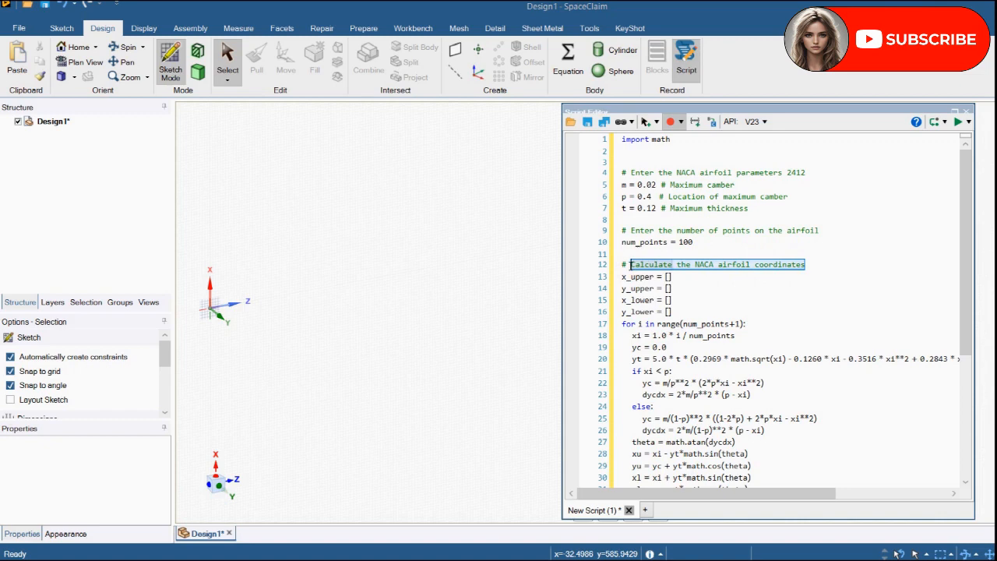
{"action": "scroll", "scroll_direction": "down", "scroll_amount": 3}
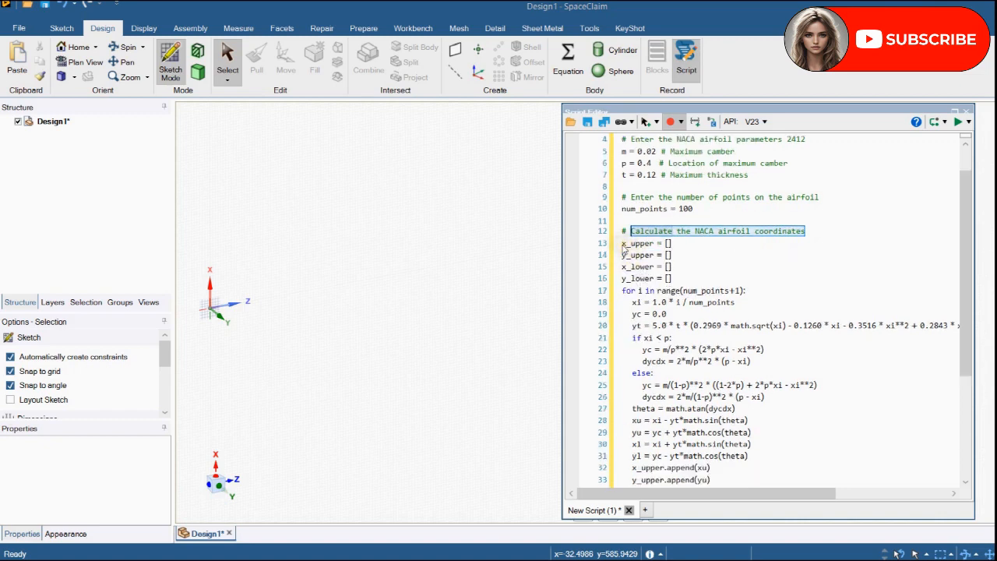
{"action": "mouse_move", "coordinate": [654, 243]}
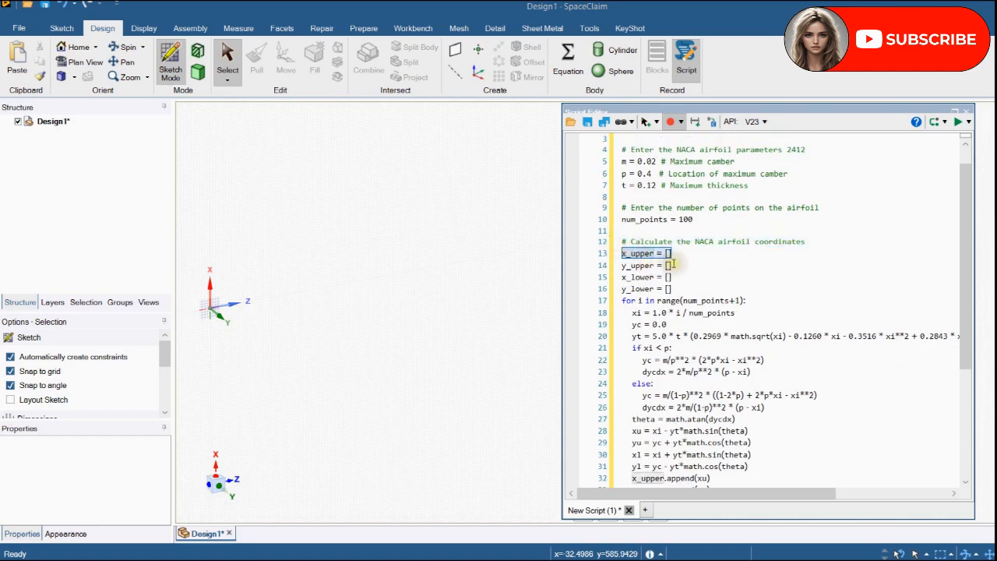
{"action": "left_click", "coordinate": [642, 265]}
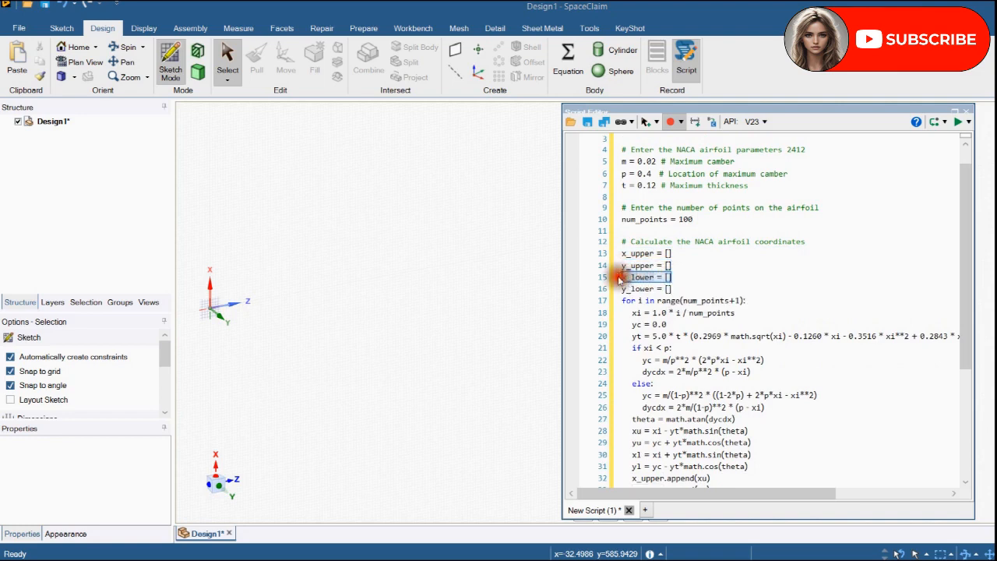
{"action": "left_click", "coordinate": [646, 288]}
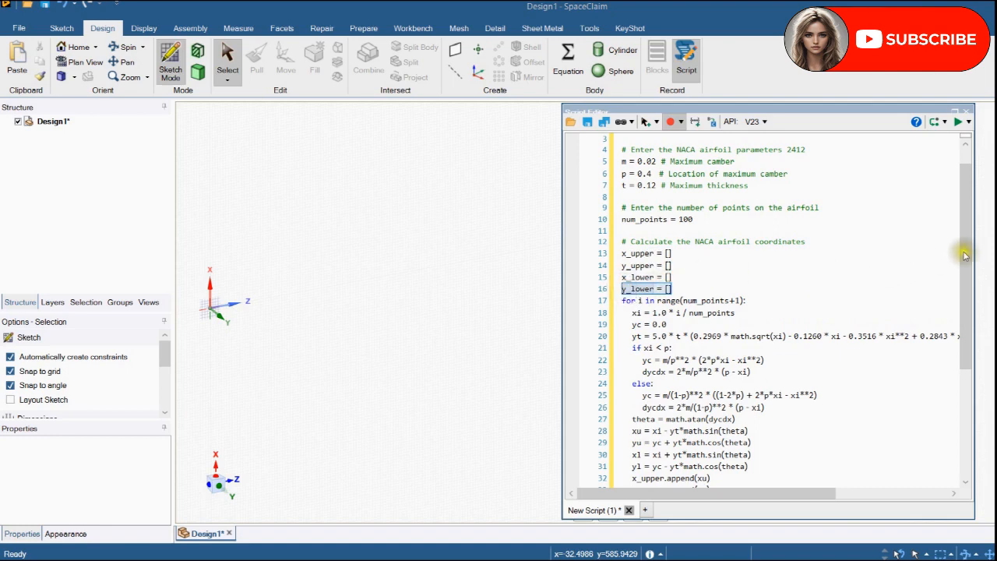
{"action": "scroll", "scroll_direction": "down", "scroll_amount": 3}
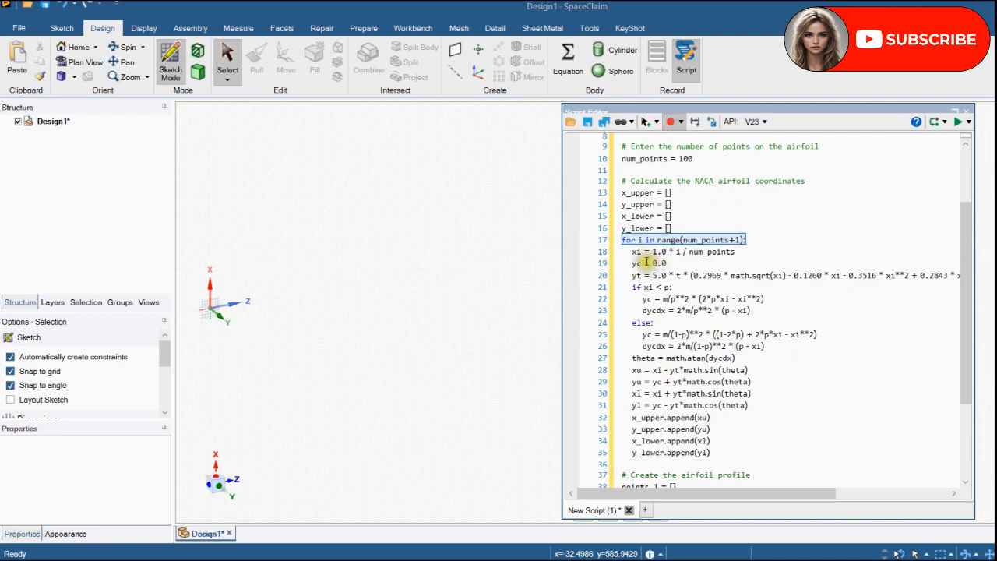
{"action": "mouse_move", "coordinate": [636, 252]}
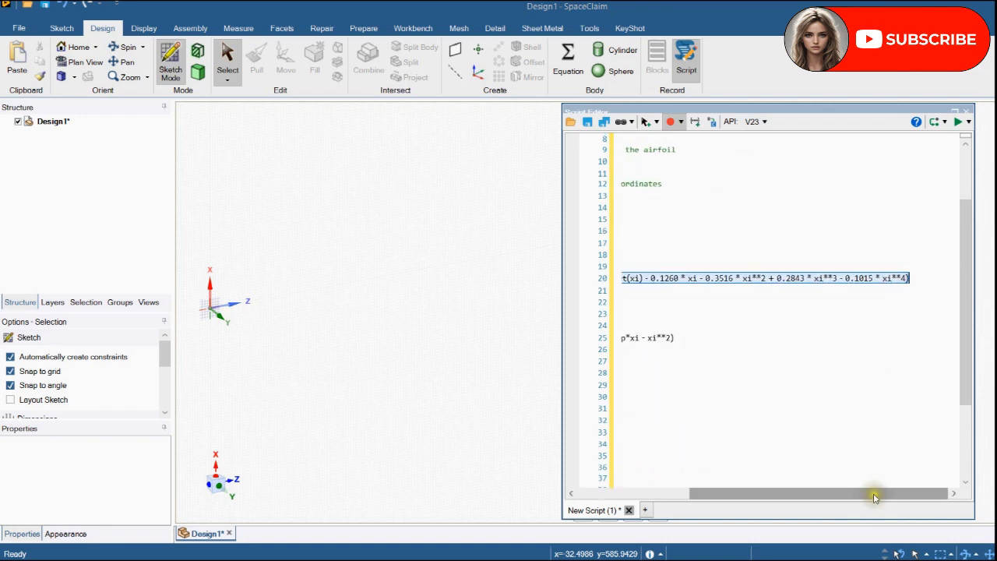
{"action": "left_click_drag", "start_coordinate": [876, 493], "coordinate": [845, 493]}
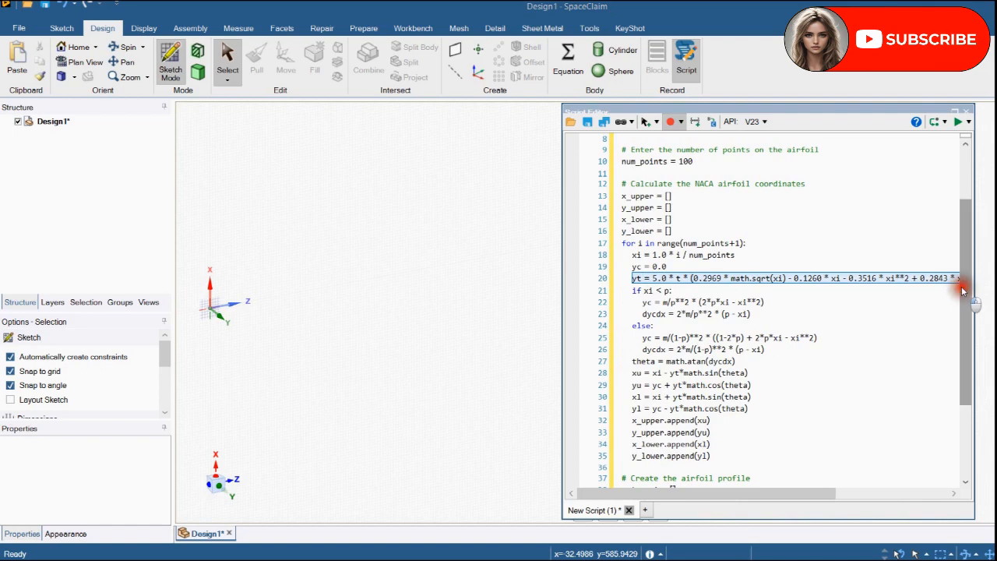
{"action": "scroll", "scroll_direction": "down", "scroll_amount": 3}
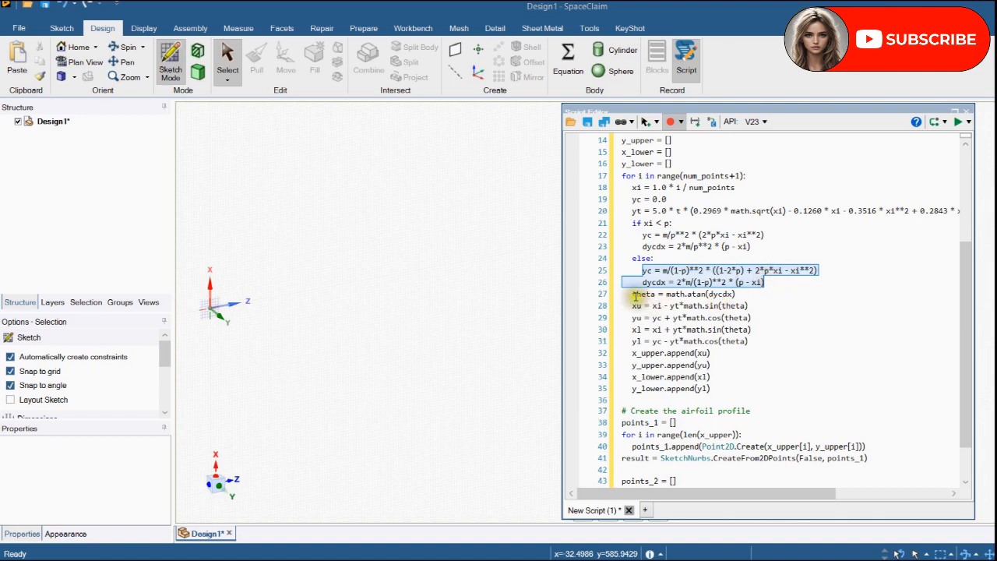
{"action": "left_click", "coordinate": [683, 293]}
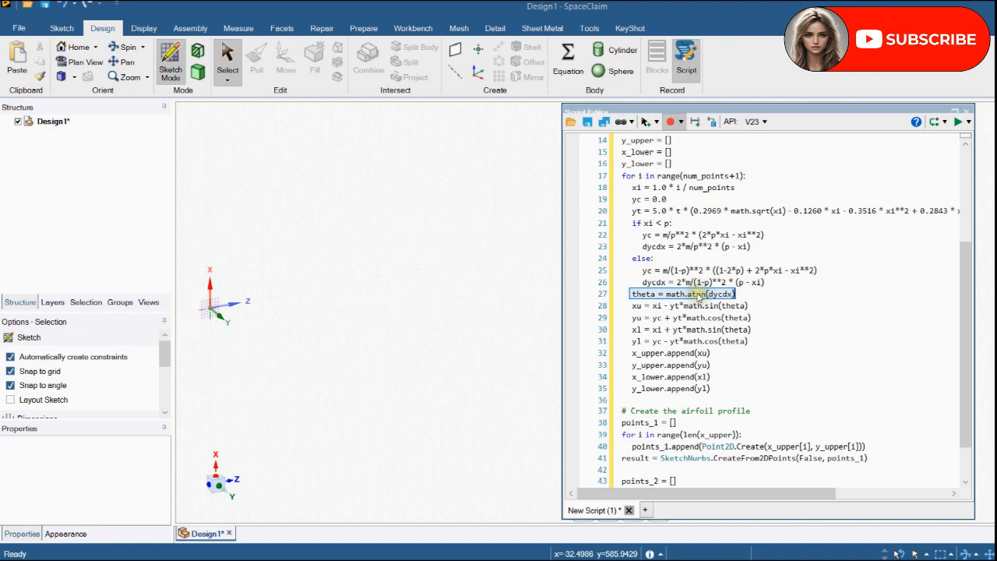
{"action": "mouse_move", "coordinate": [634, 306]}
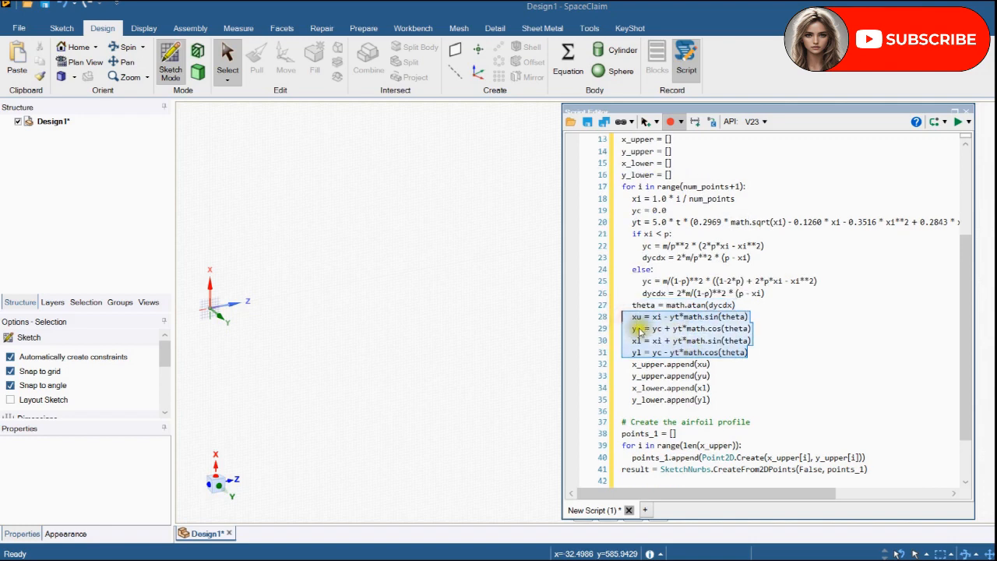
{"action": "mouse_move", "coordinate": [733, 333]}
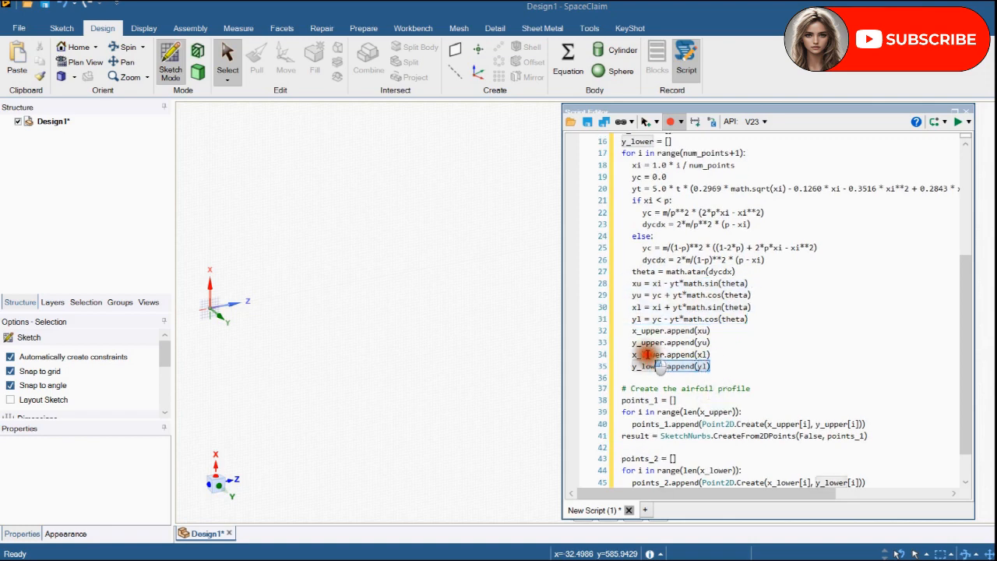
{"action": "scroll", "scroll_direction": "up", "scroll_amount": 3}
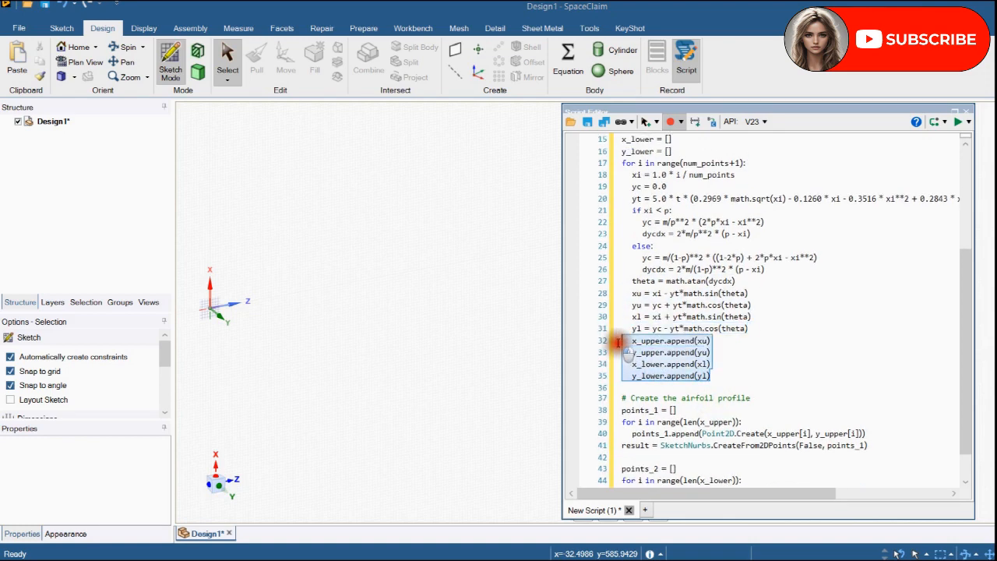
{"action": "scroll", "scroll_direction": "up", "scroll_amount": 3}
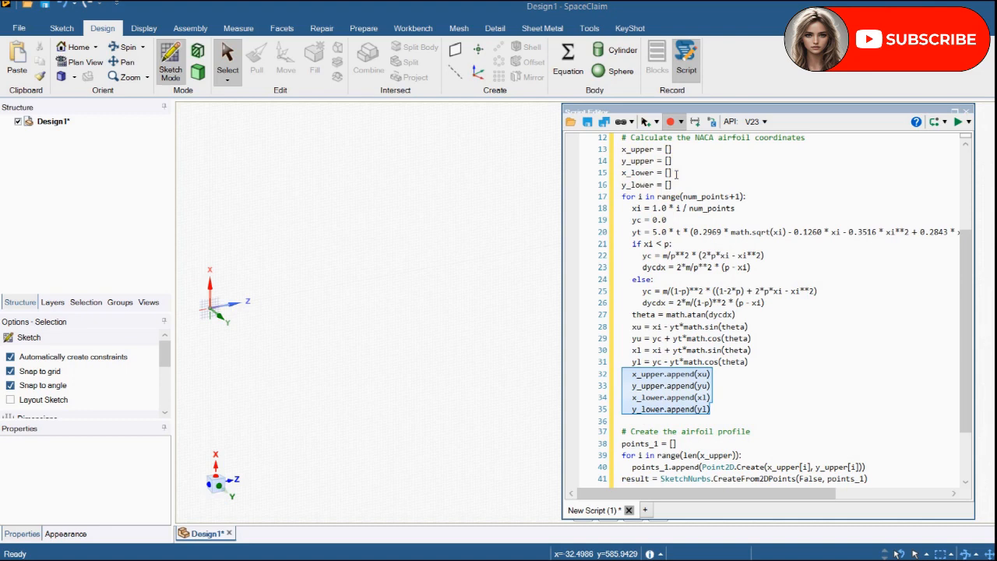
{"action": "scroll", "scroll_direction": "down", "scroll_amount": 3}
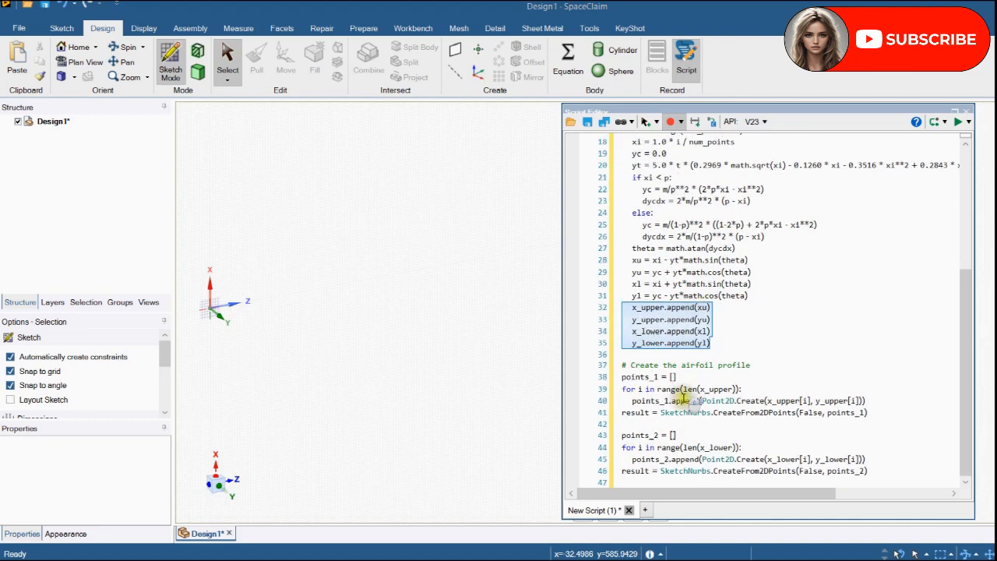
{"action": "mouse_move", "coordinate": [638, 376]}
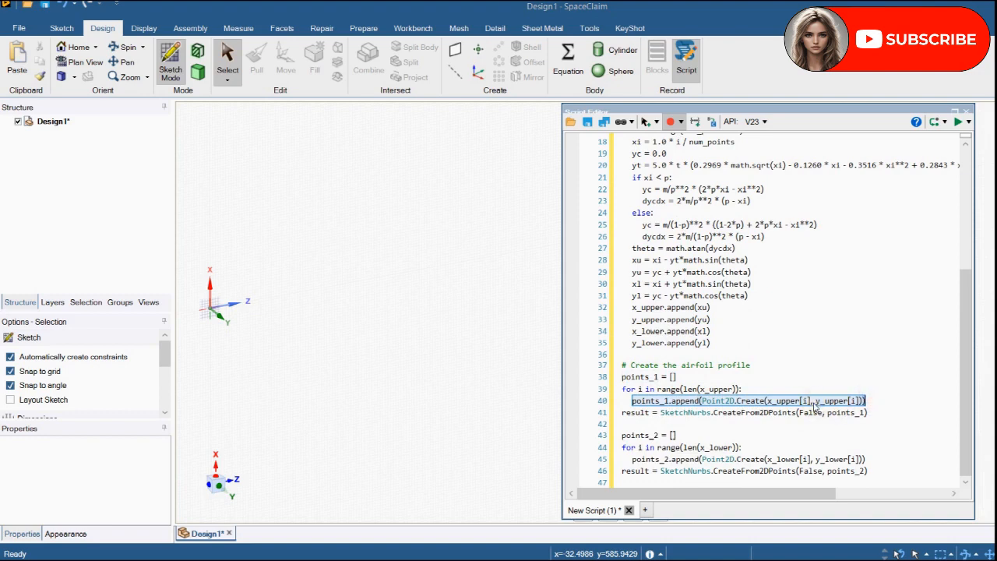
{"action": "scroll", "scroll_direction": "up", "scroll_amount": 3}
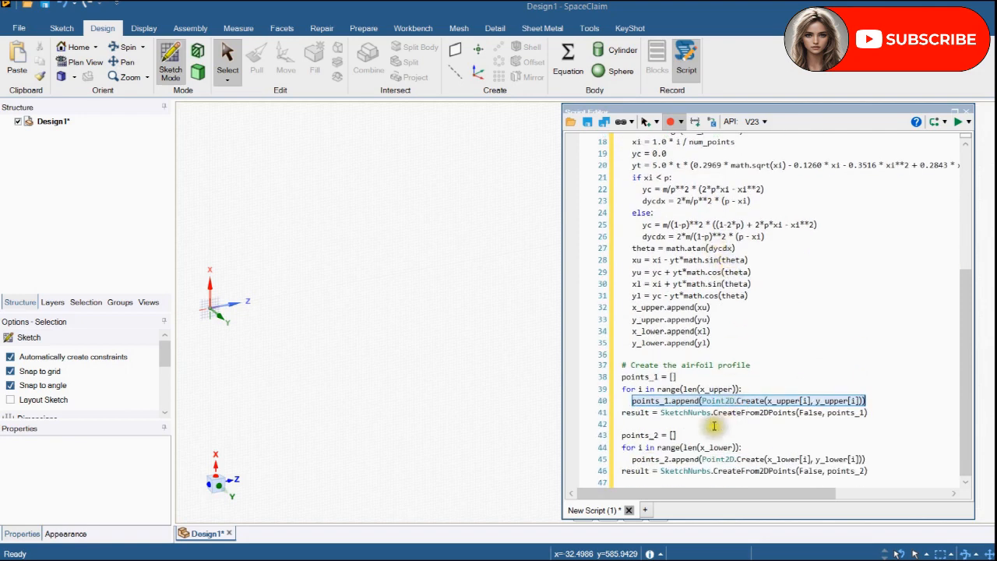
{"action": "mouse_move", "coordinate": [623, 417]}
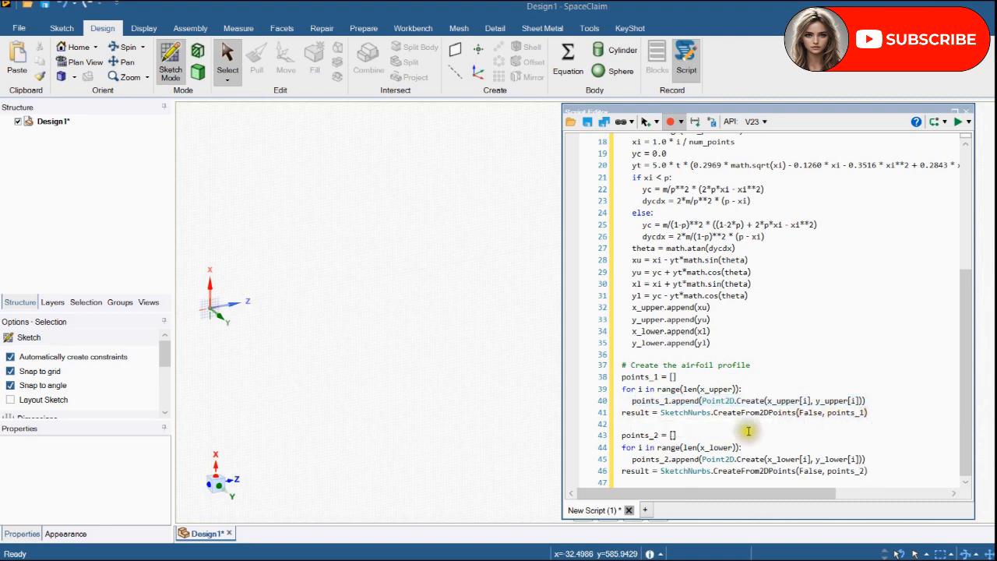
{"action": "mouse_move", "coordinate": [732, 447]}
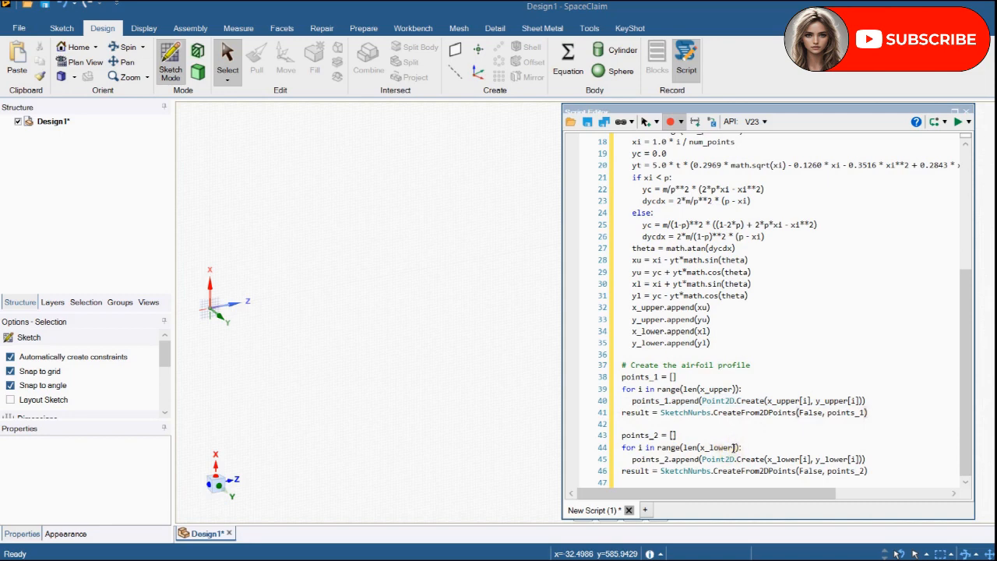
{"action": "double_click", "coordinate": [715, 447]}
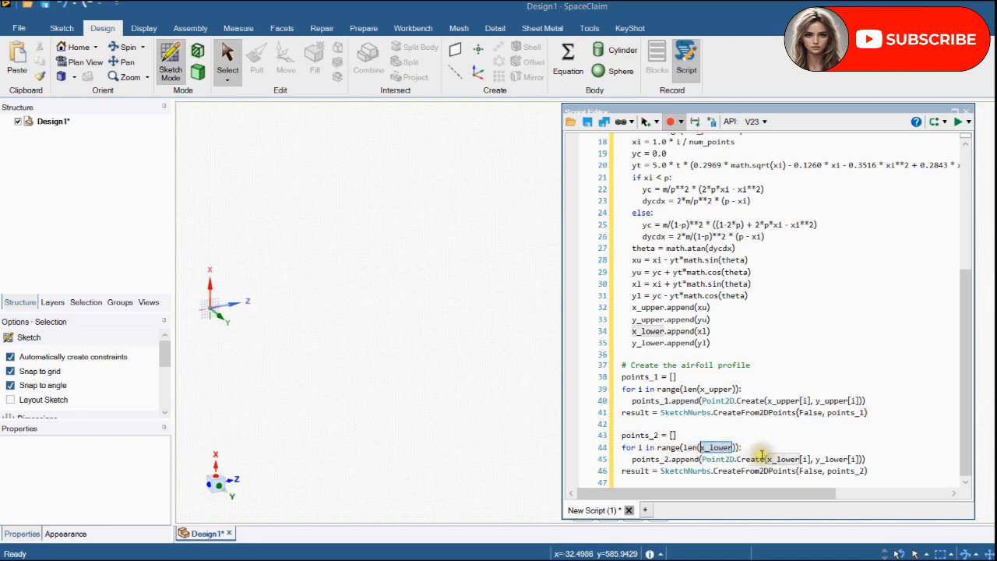
{"action": "mouse_move", "coordinate": [801, 454]}
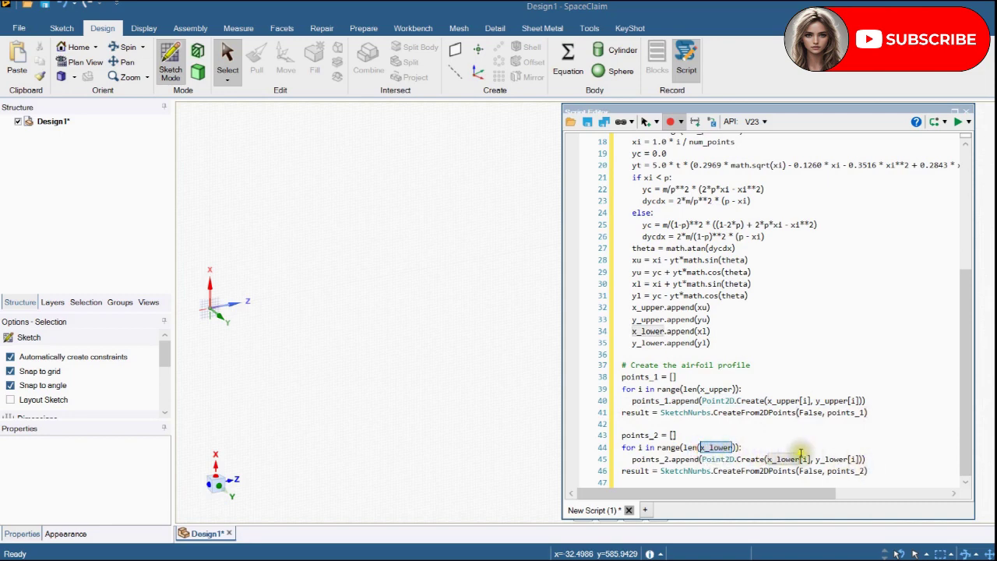
{"action": "scroll", "scroll_direction": "up", "scroll_amount": 3}
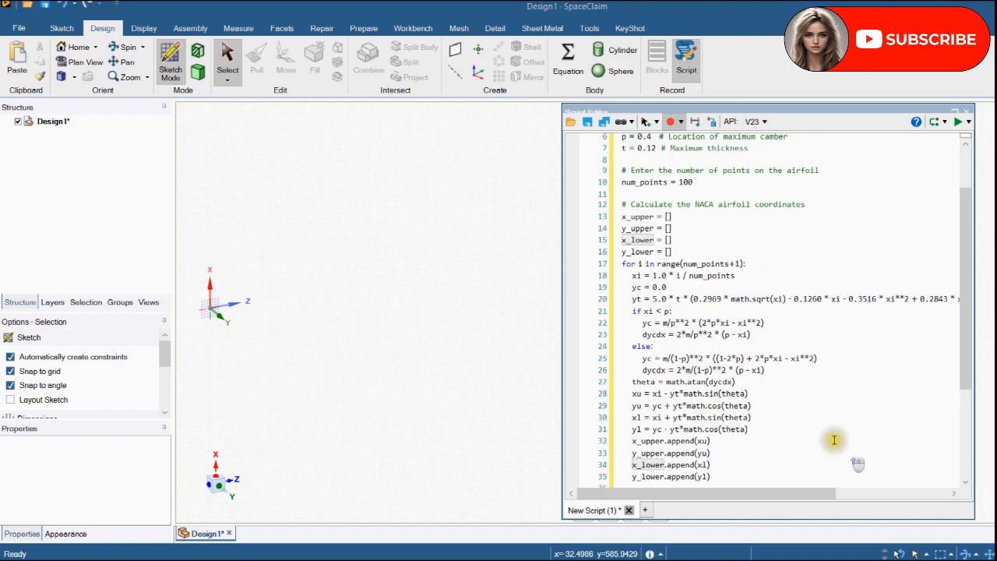
{"action": "scroll", "scroll_direction": "up", "scroll_amount": 3}
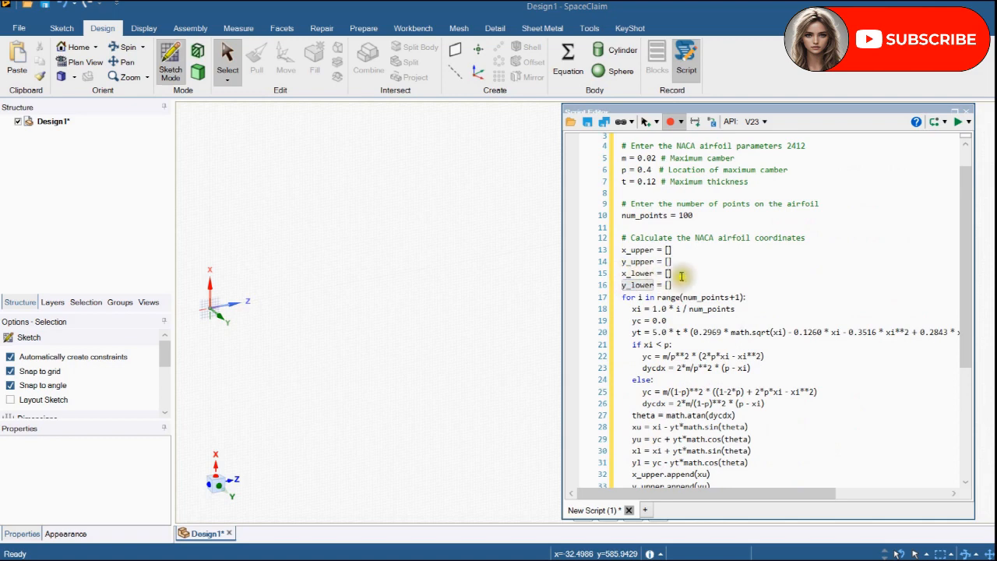
{"action": "scroll", "scroll_direction": "down", "scroll_amount": 3}
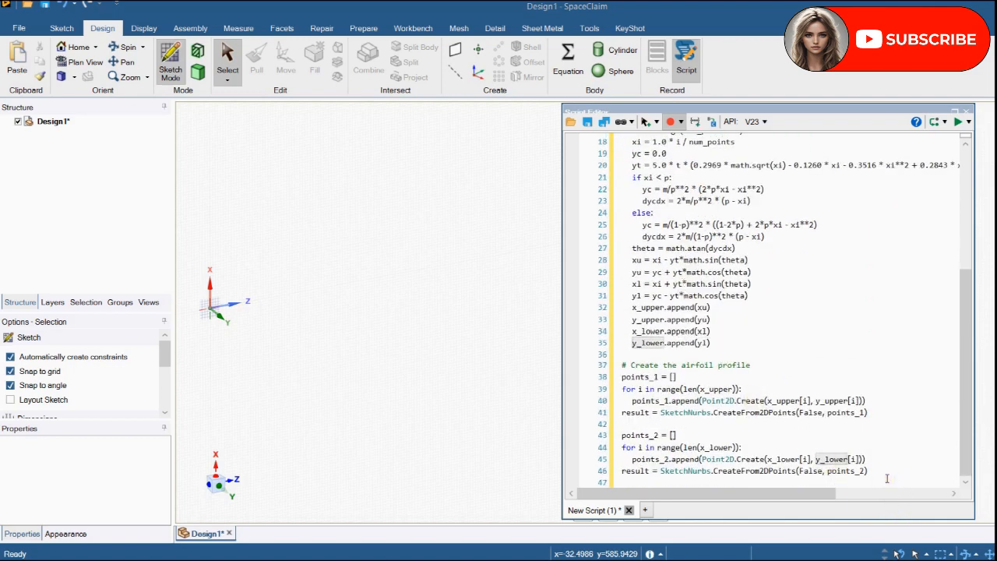
{"action": "scroll", "scroll_direction": "up", "scroll_amount": 3}
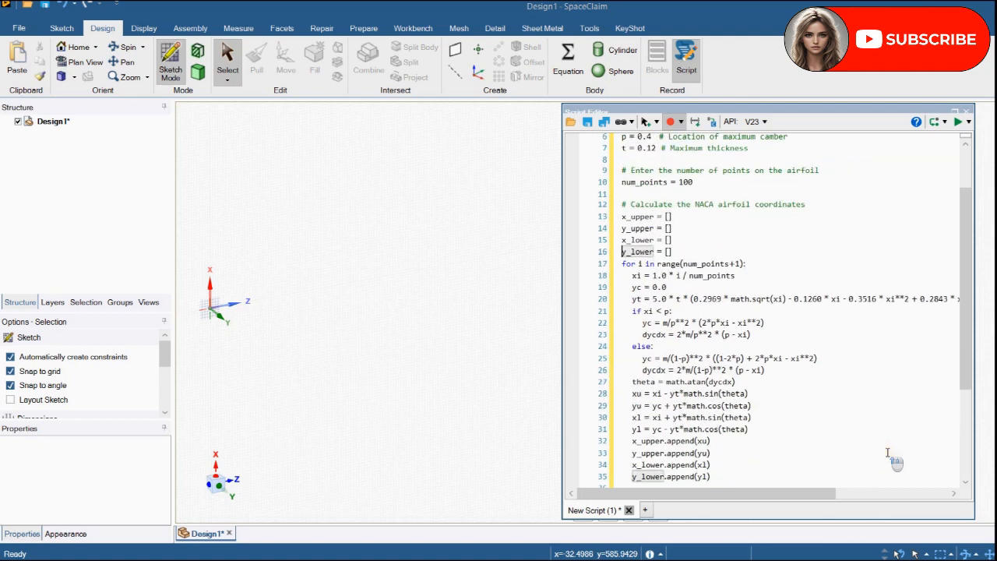
Scroll through the script and remove the generated Sketching Plane1 curves from Design1.
{"action": "scroll", "scroll_direction": "up", "scroll_amount": 3}
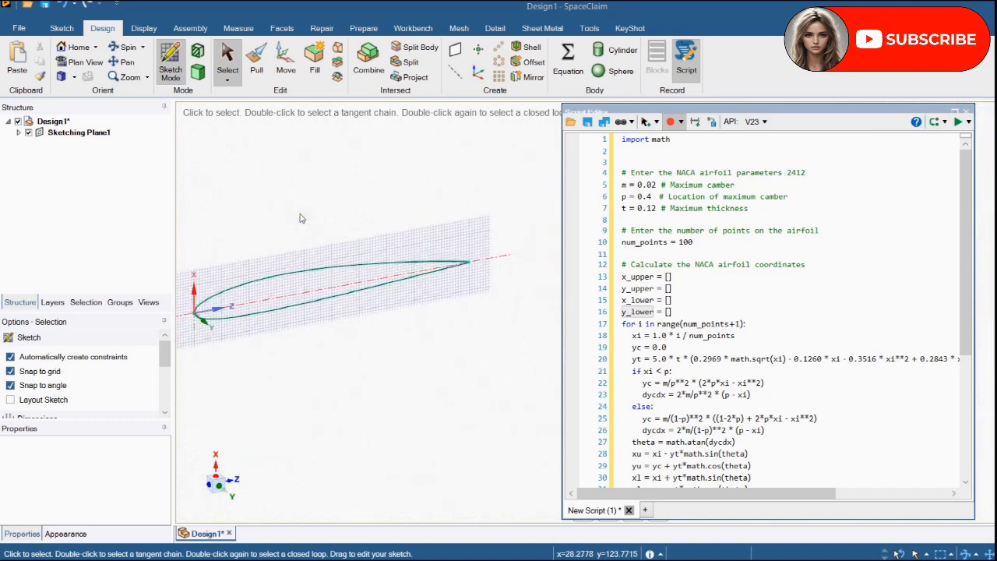
{"action": "mouse_move", "coordinate": [302, 215]}
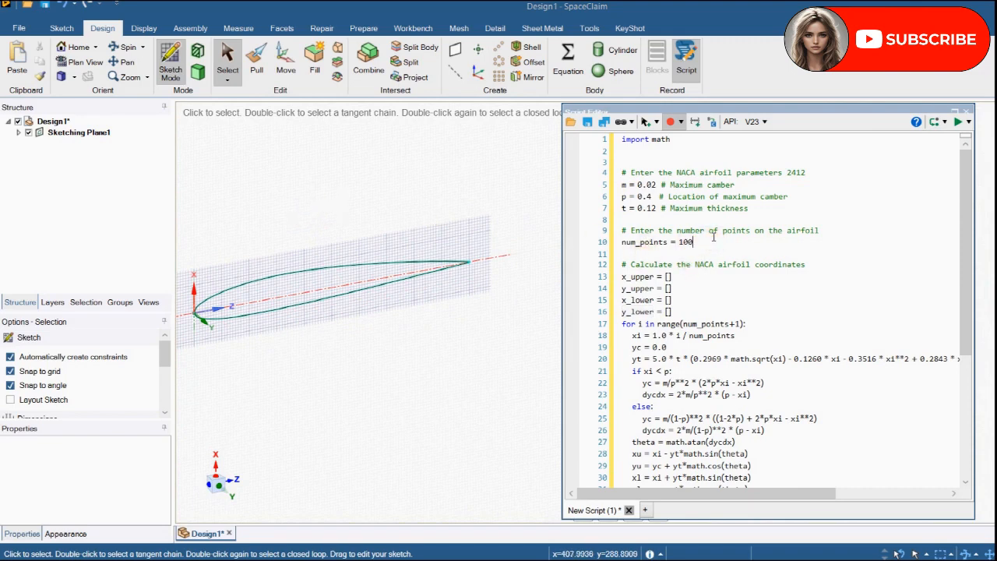
{"action": "scroll", "scroll_direction": "down", "scroll_amount": 3}
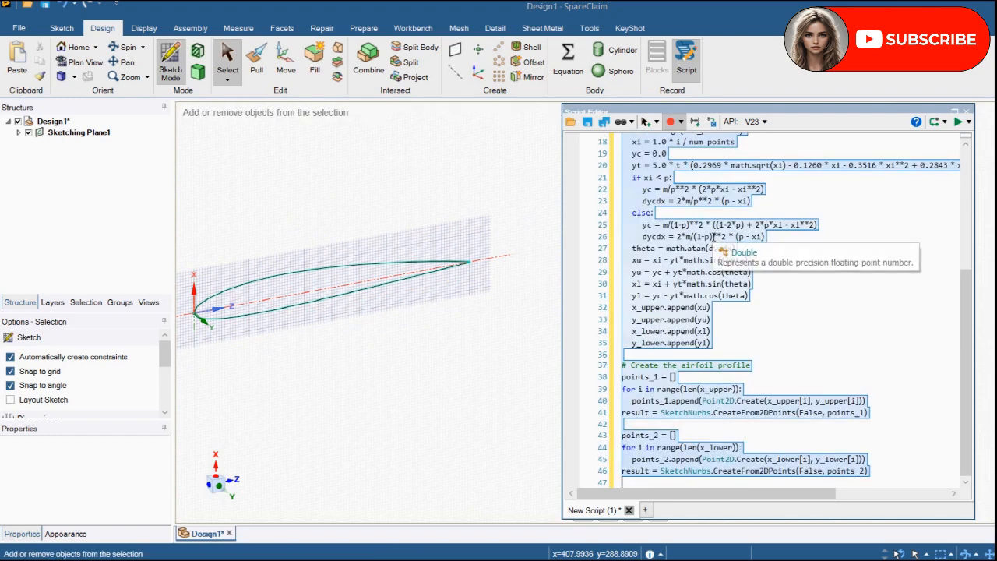
{"action": "left_click", "coordinate": [78, 131]}
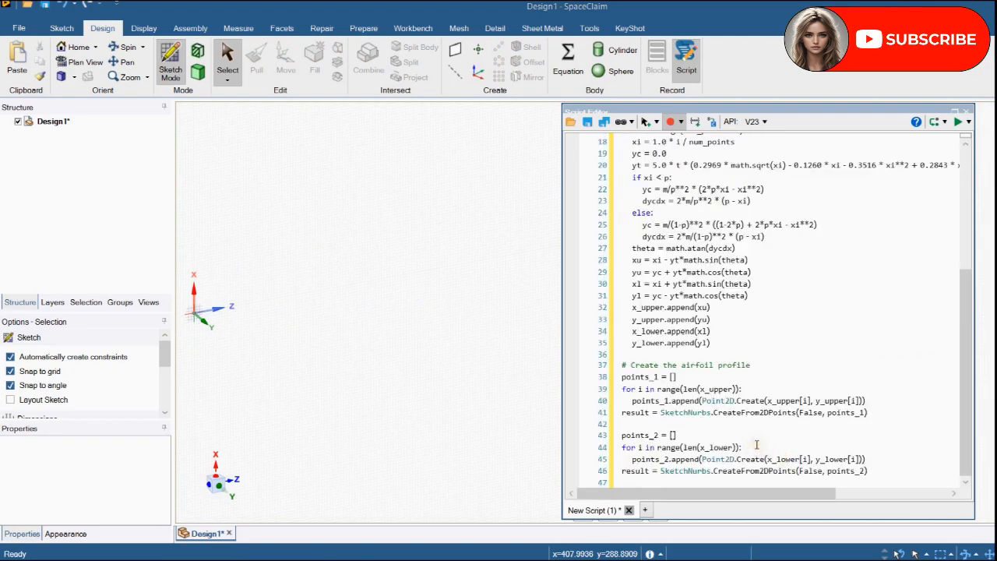
Select the 2412 code and the maximum camber value m to change them for NACA 0012.
{"action": "scroll", "scroll_direction": "up", "scroll_amount": 3}
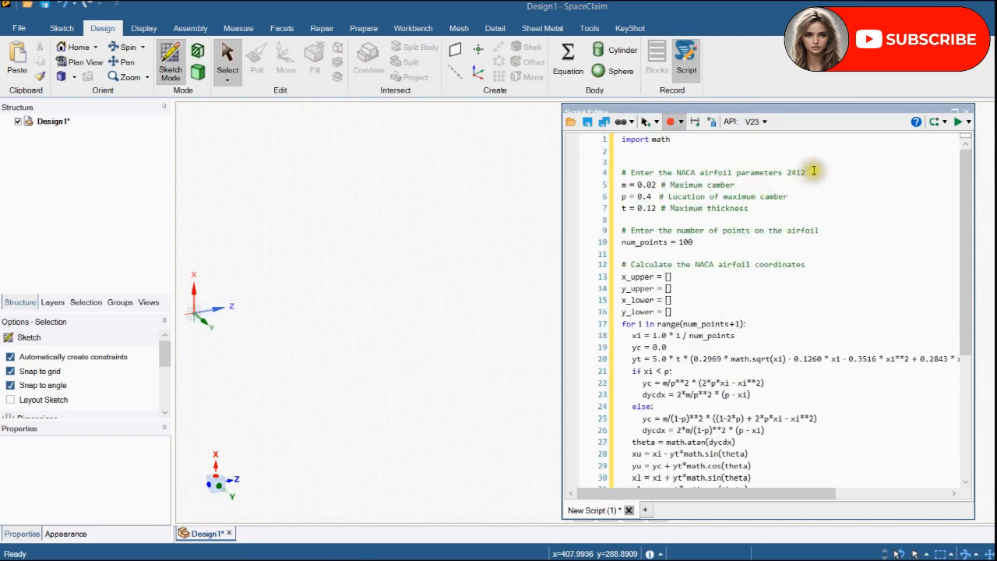
{"action": "double_click", "coordinate": [795, 171]}
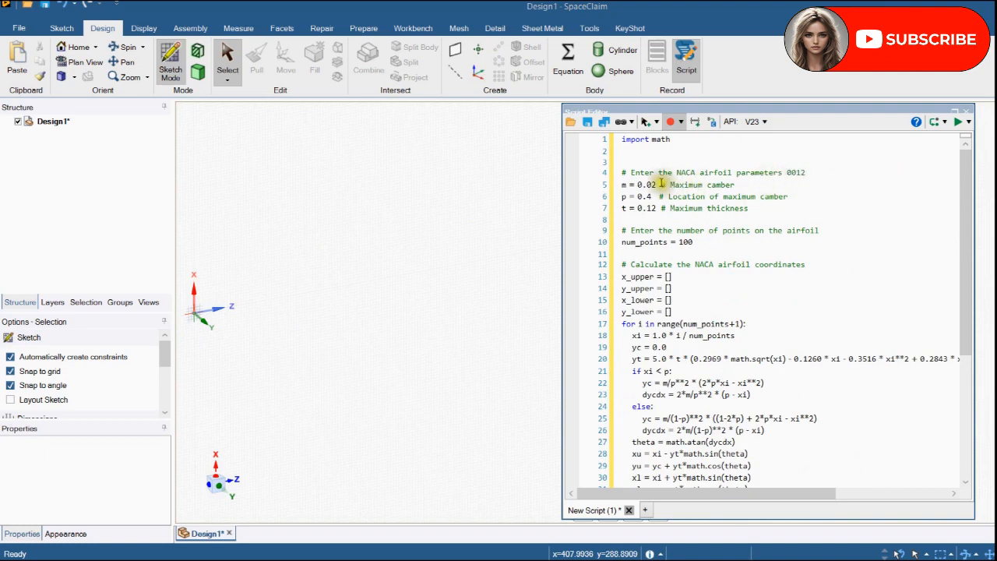
{"action": "double_click", "coordinate": [647, 184]}
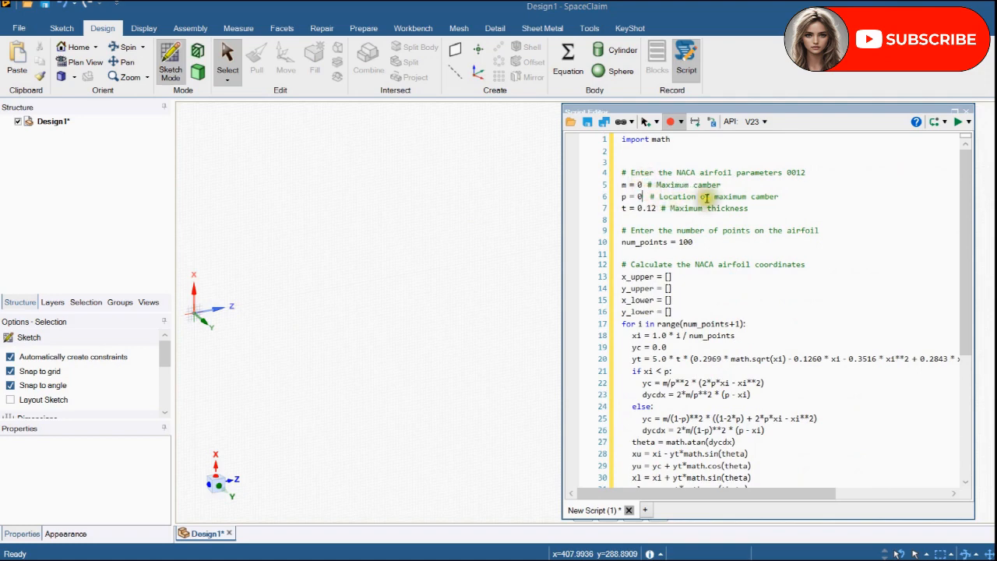
{"action": "mouse_move", "coordinate": [959, 122]}
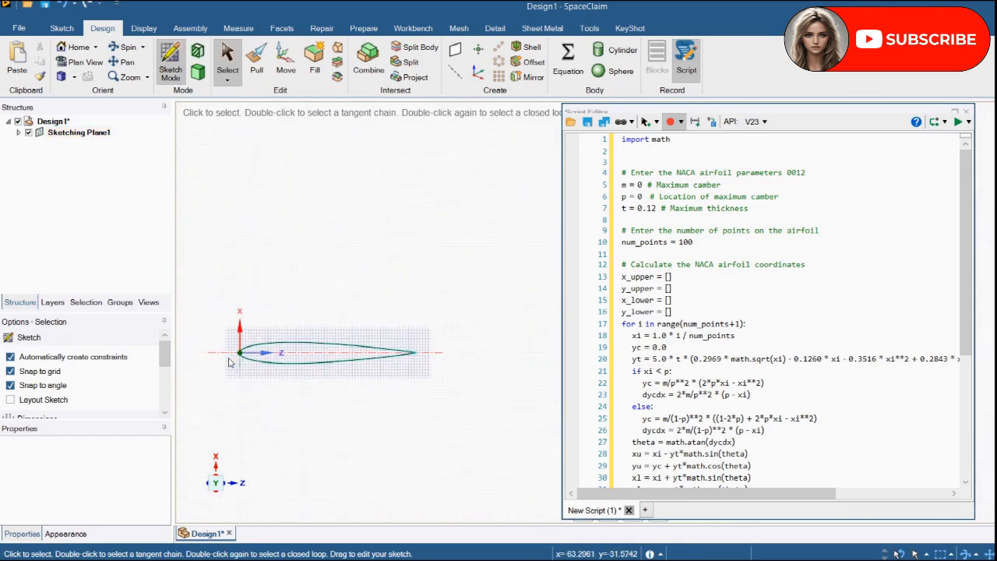
Close the trailing edge with a line and pull the profile symmetrically into a 500 mm wing.
{"action": "left_click", "coordinate": [256, 59]}
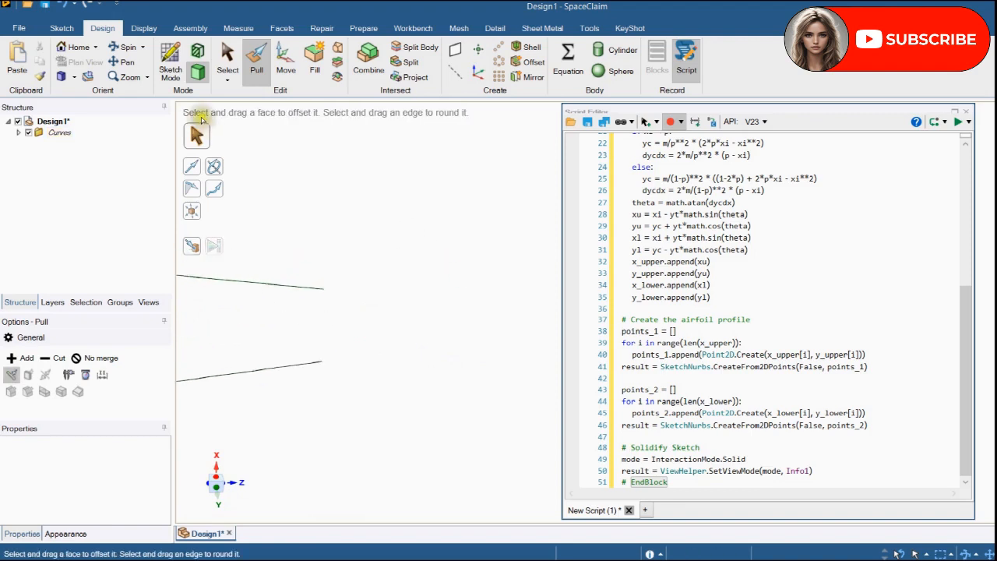
{"action": "left_click", "coordinate": [63, 28]}
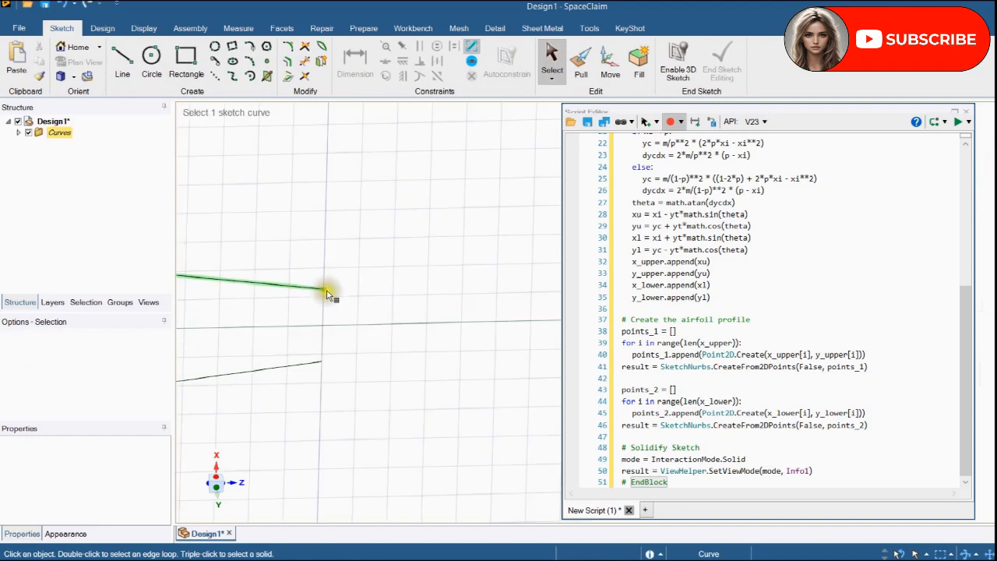
{"action": "left_click", "coordinate": [122, 59]}
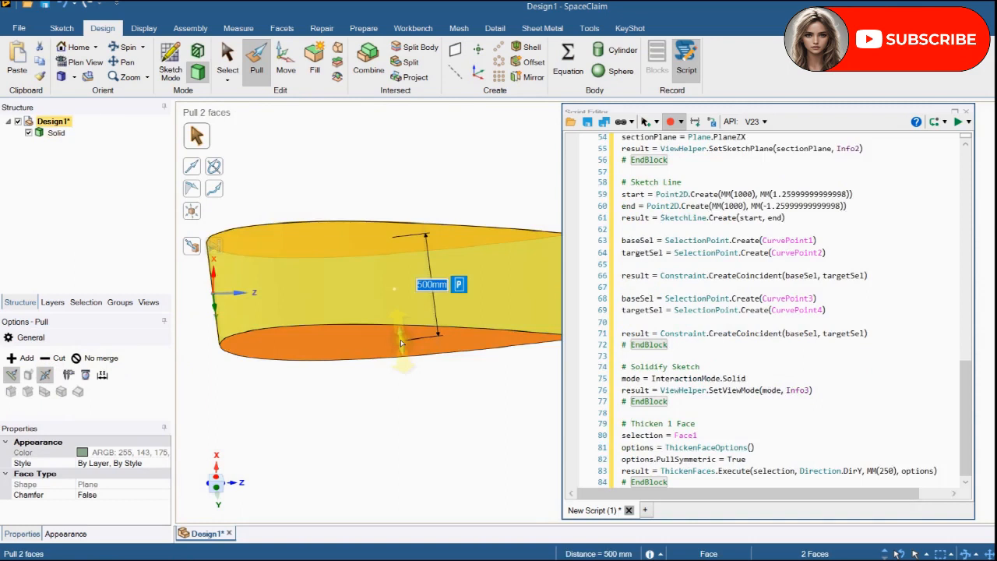
{"action": "left_click_drag", "start_coordinate": [389, 312], "coordinate": [283, 252]}
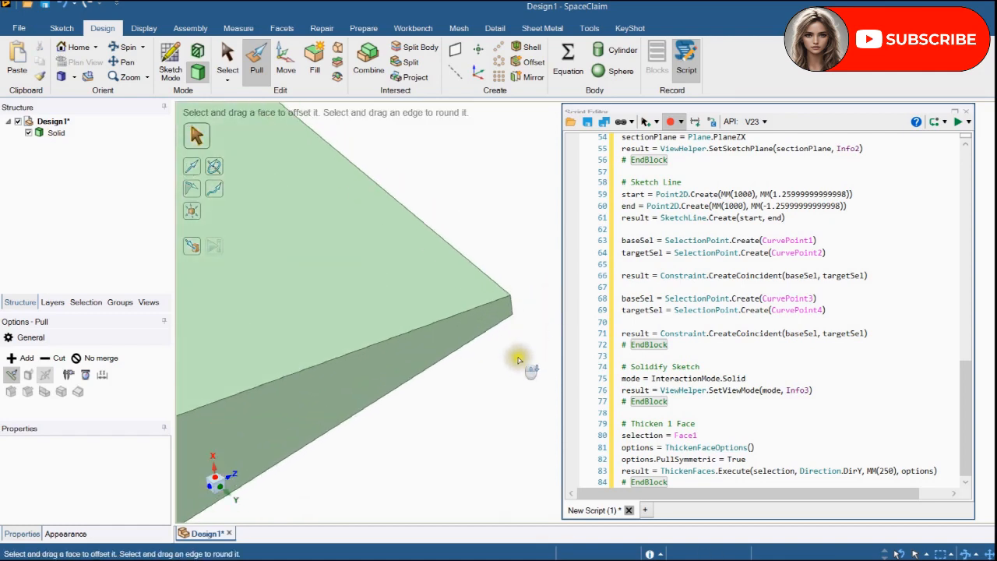
{"action": "left_click_drag", "start_coordinate": [662, 492], "coordinate": [779, 496]}
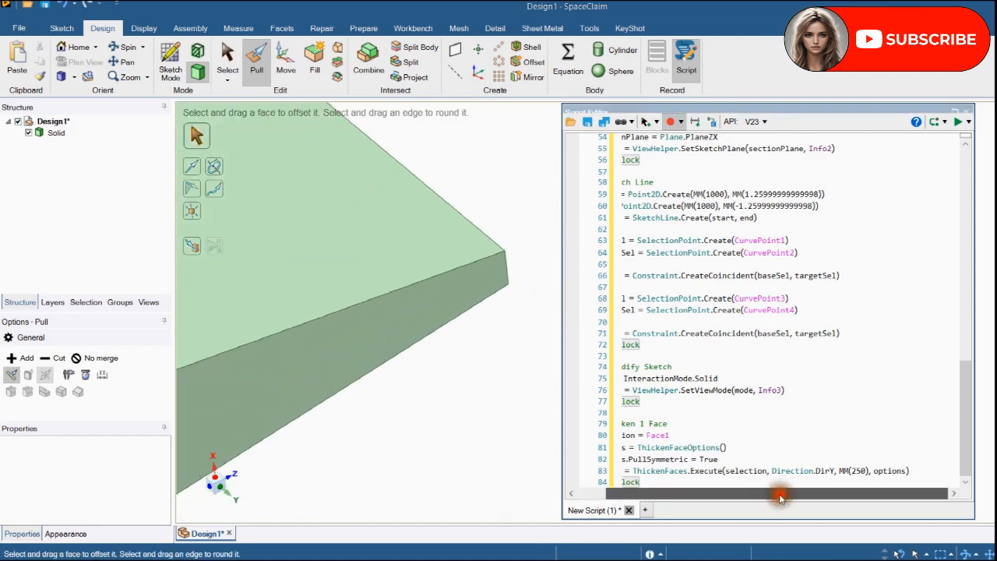
{"action": "scroll", "scroll_direction": "up", "scroll_amount": 3}
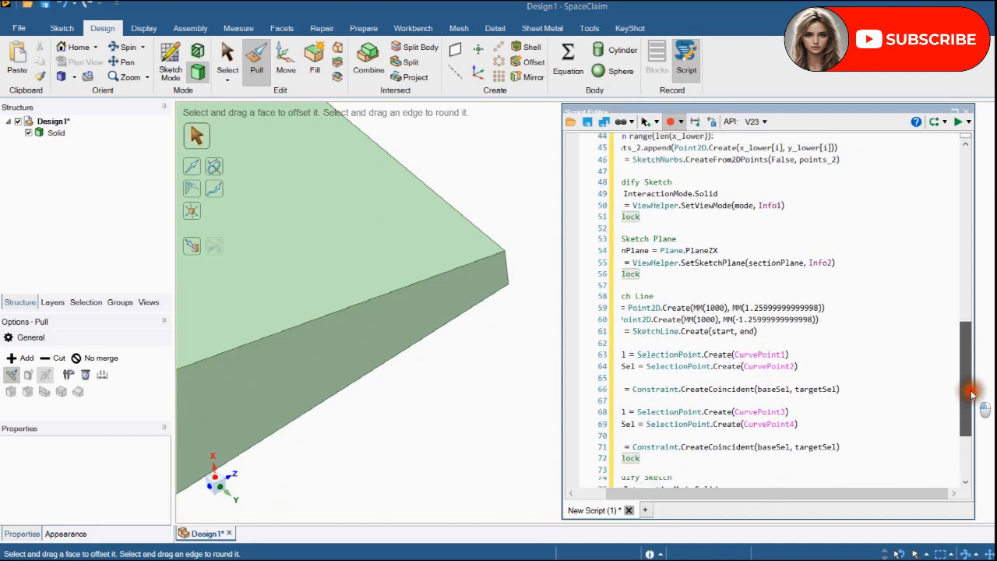
{"action": "scroll", "scroll_direction": "up", "scroll_amount": 3}
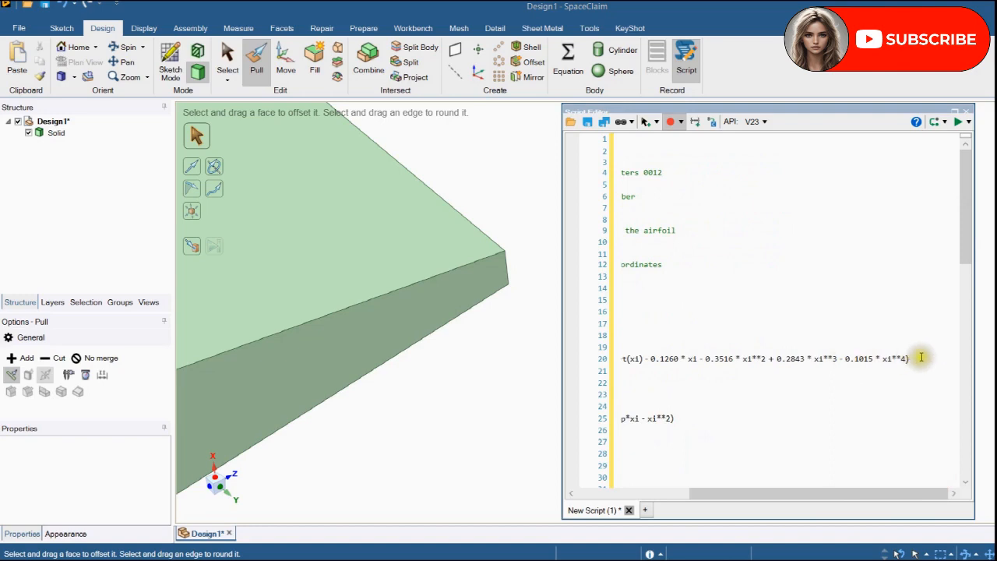
{"action": "right_click", "coordinate": [558, 320]}
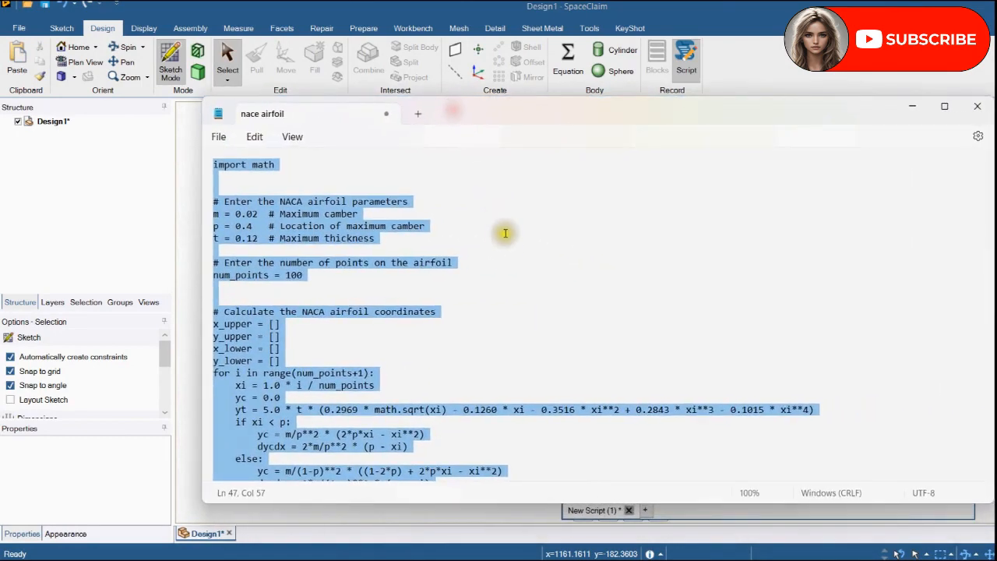
{"action": "scroll", "scroll_direction": "down", "scroll_amount": 3}
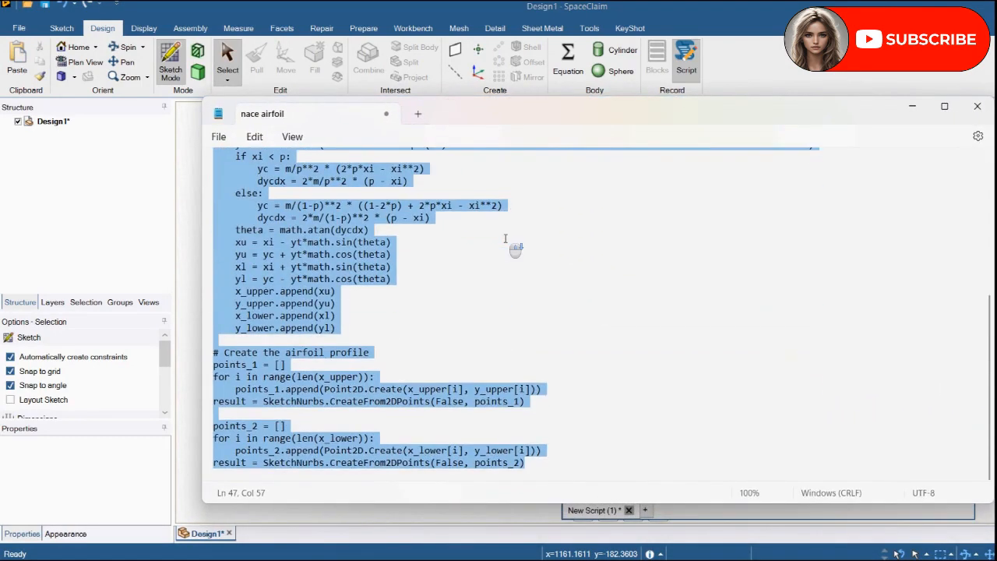
{"action": "scroll", "scroll_direction": "up", "scroll_amount": 3}
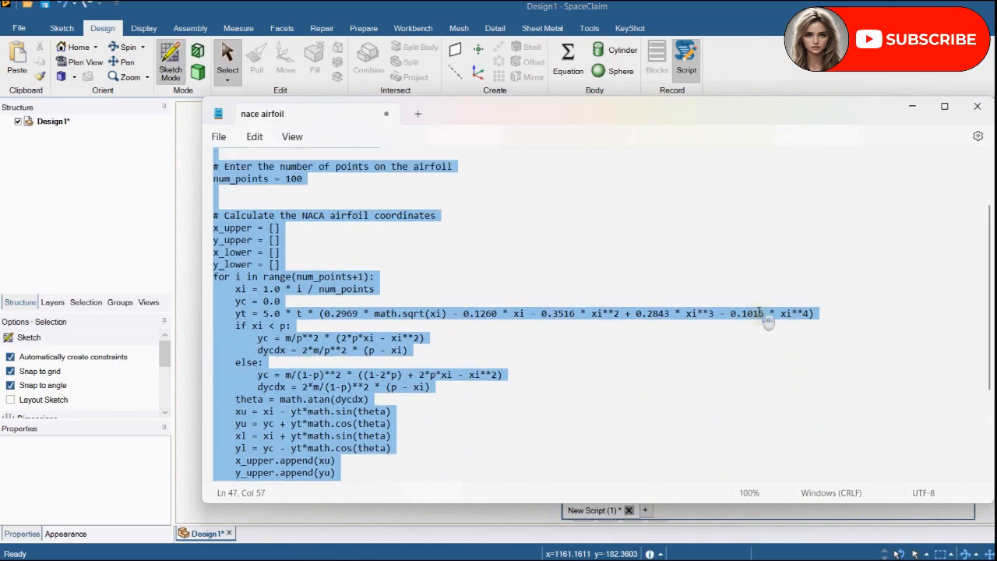
{"action": "scroll", "scroll_direction": "up", "scroll_amount": 3}
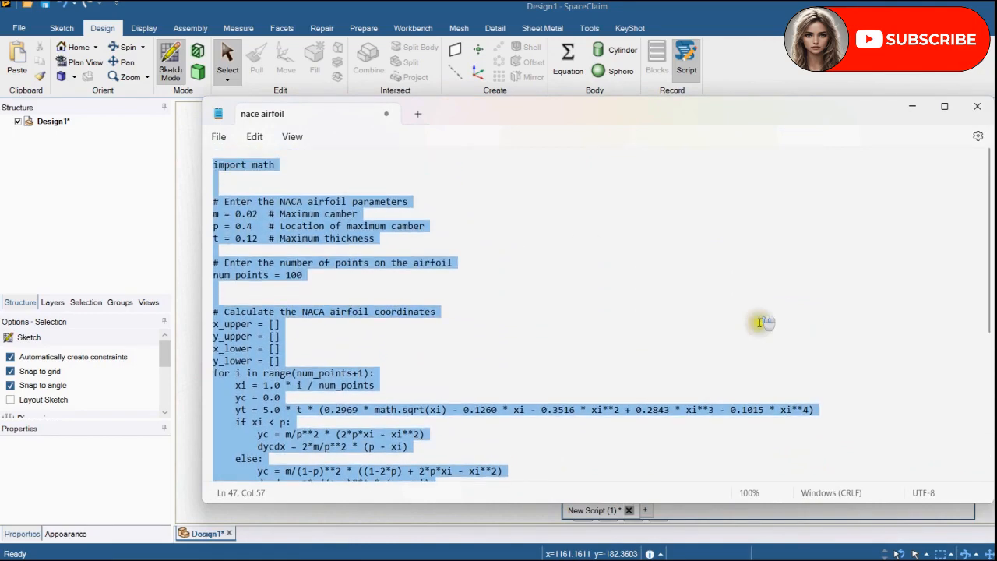
{"action": "left_click", "coordinate": [773, 409]}
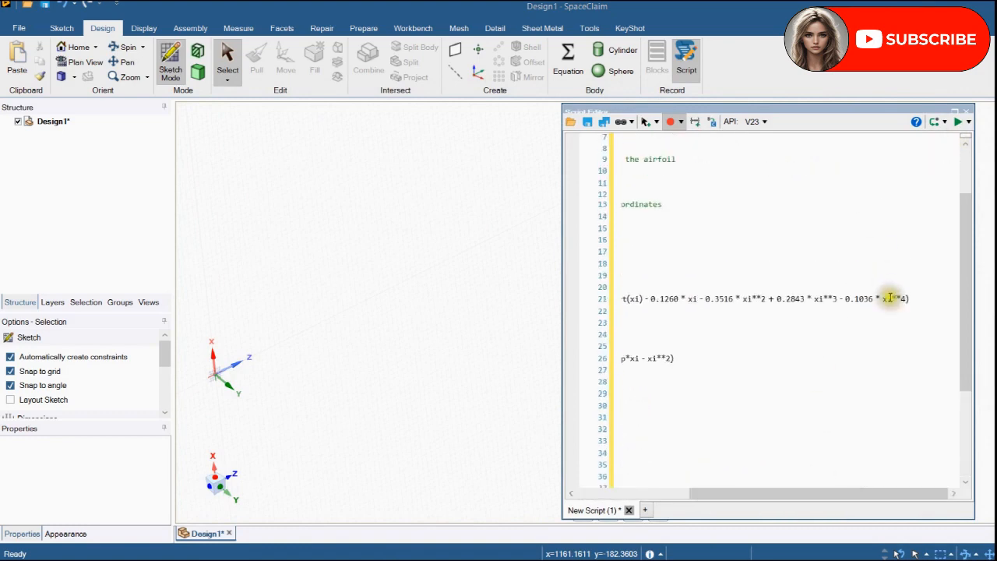
Change the yt coefficient -0.1015 to -0.1036 and solidify the closed airfoil into a surface.
{"action": "double_click", "coordinate": [857, 300]}
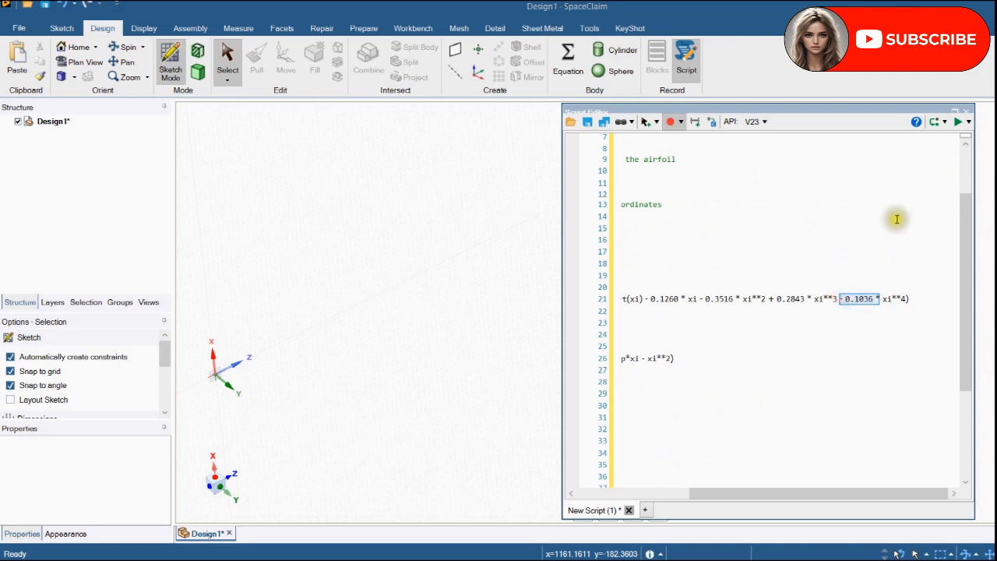
{"action": "mouse_move", "coordinate": [960, 121]}
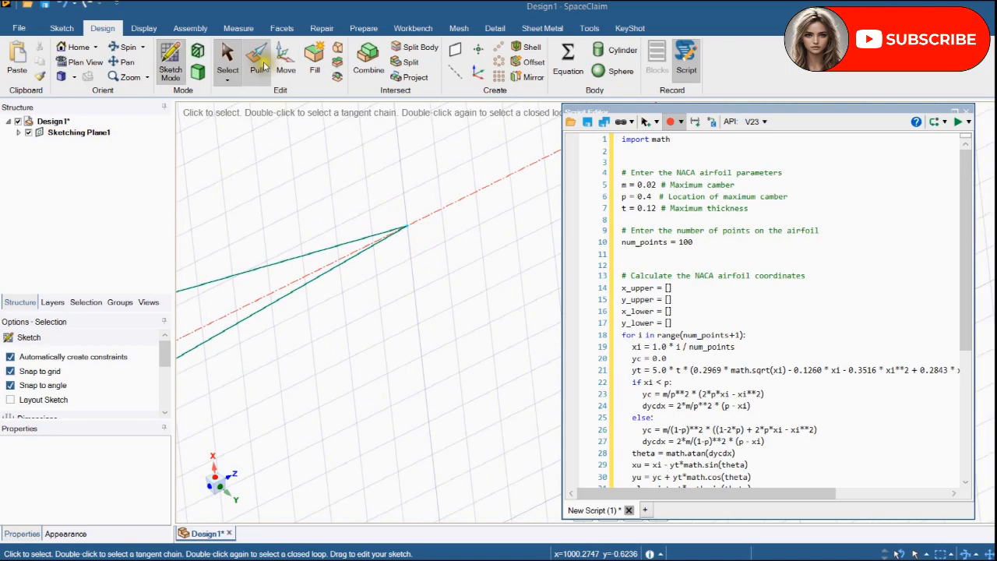
{"action": "left_click", "coordinate": [255, 60]}
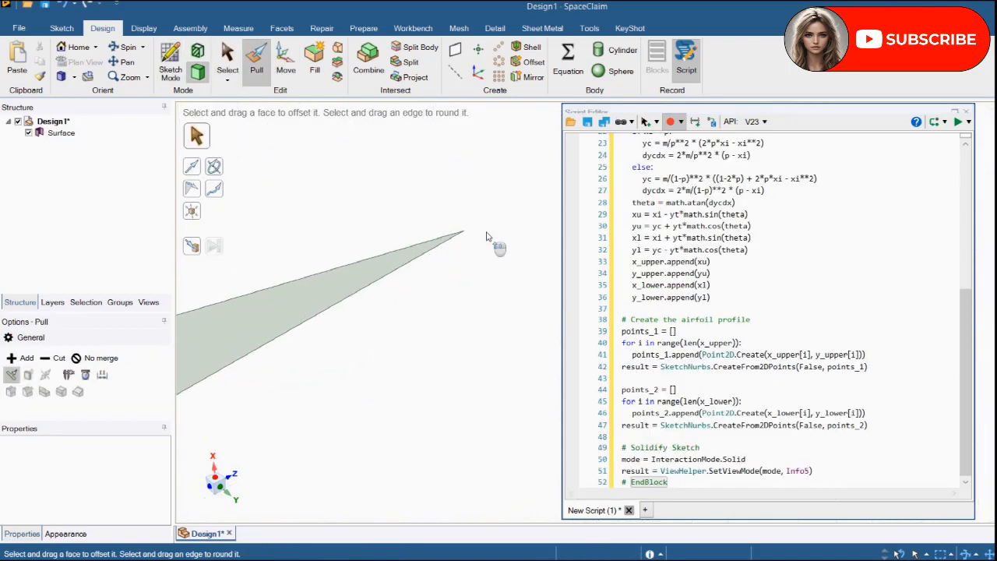